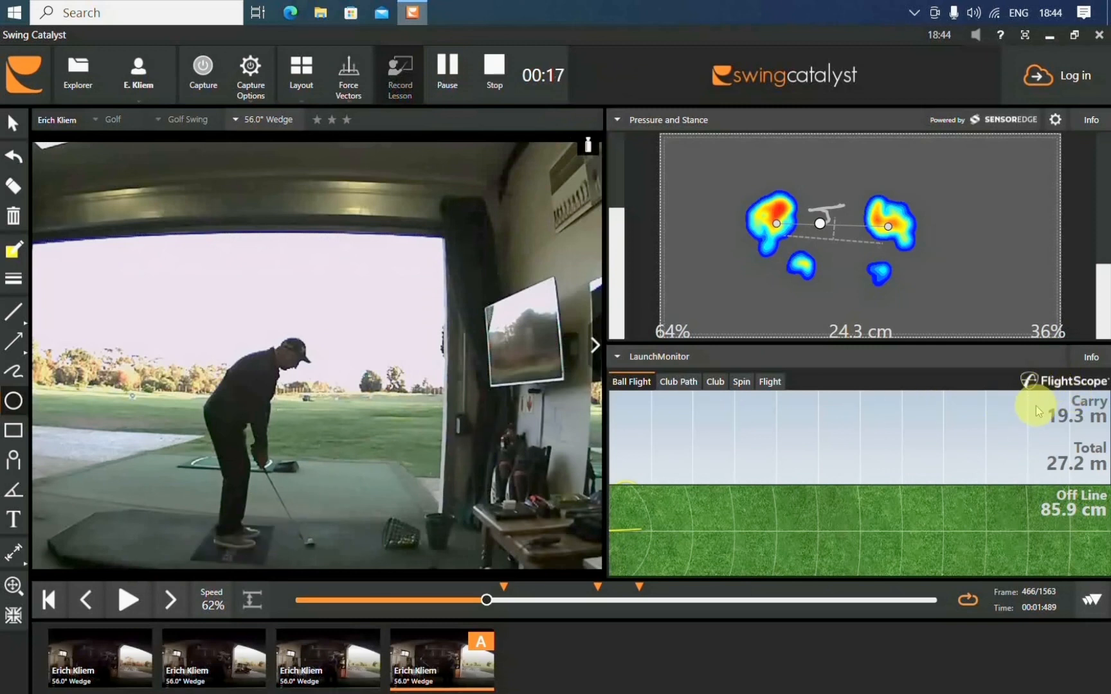
{"action": "mouse_move", "coordinate": [1058, 398]}
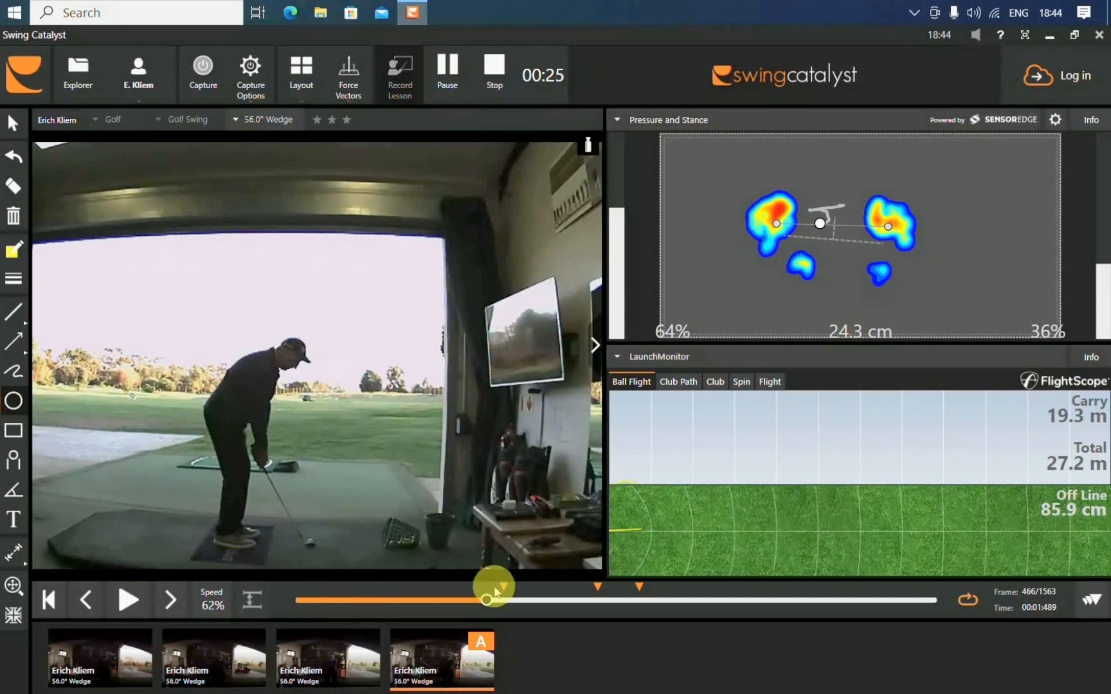
- Scrub the chip swing from address through the backswing, impact and on to the follow-through
{"action": "left_click_drag", "start_coordinate": [487, 601], "coordinate": [575, 604]}
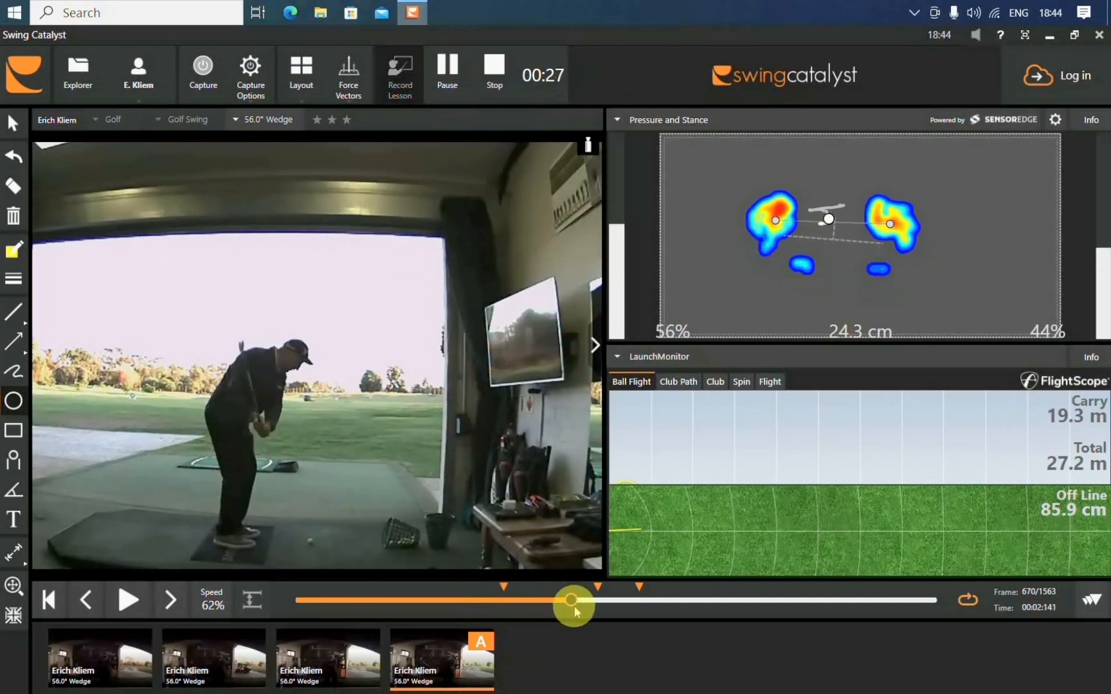
{"action": "left_click_drag", "start_coordinate": [573, 604], "coordinate": [670, 603]}
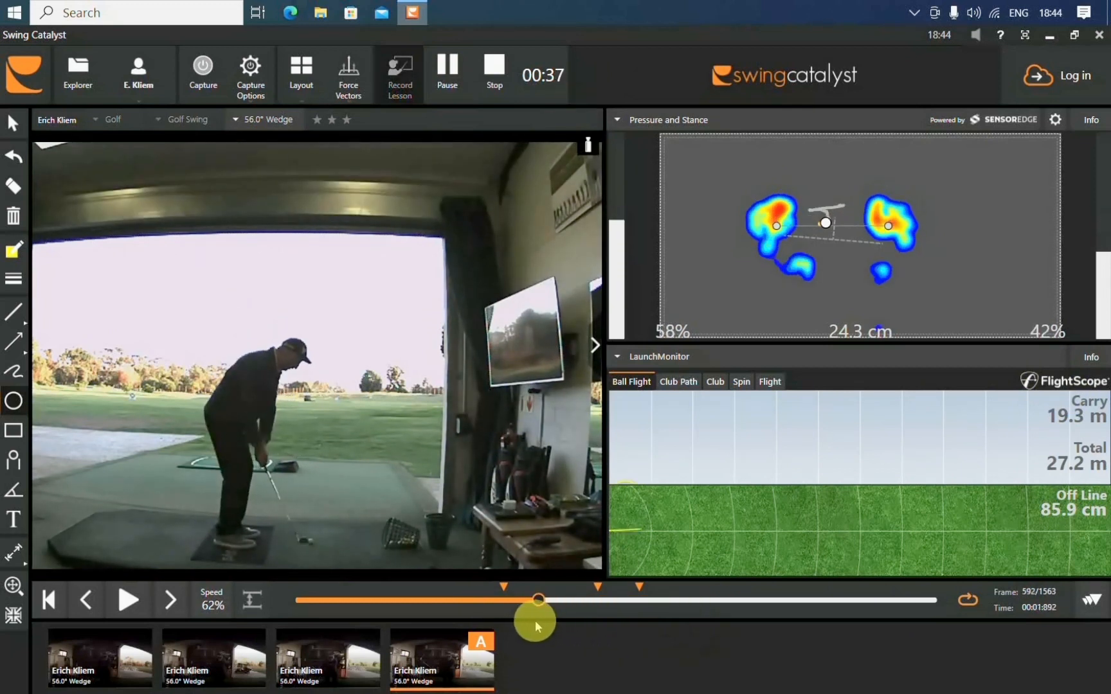
{"action": "left_click_drag", "start_coordinate": [539, 601], "coordinate": [542, 593]}
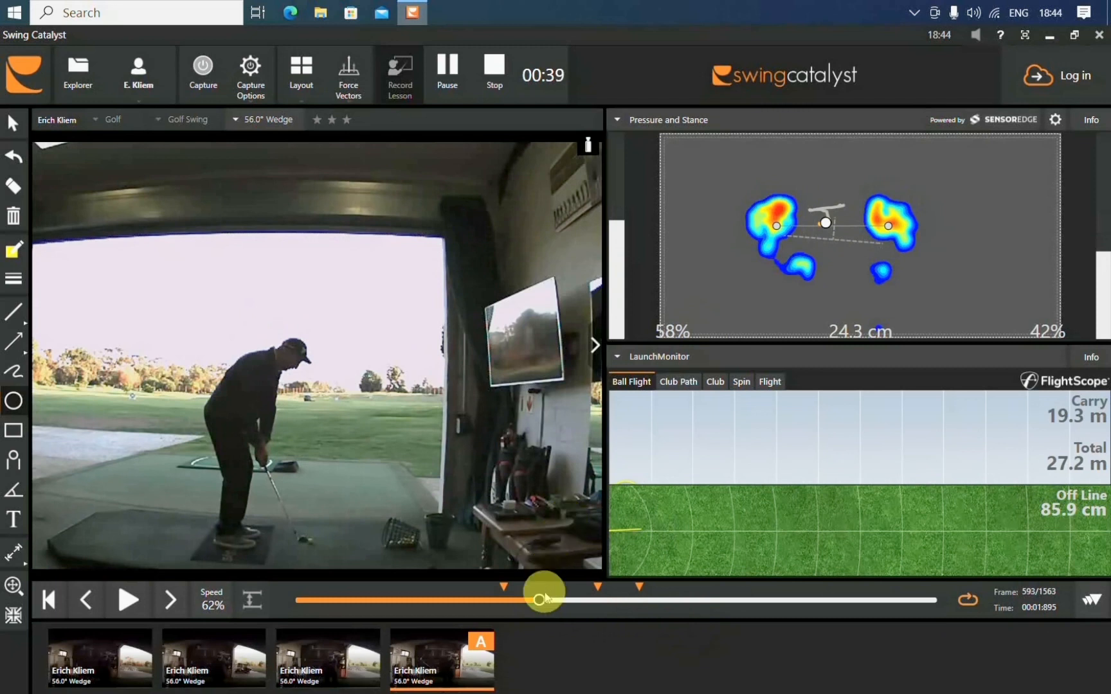
{"action": "left_click_drag", "start_coordinate": [543, 600], "coordinate": [496, 601]}
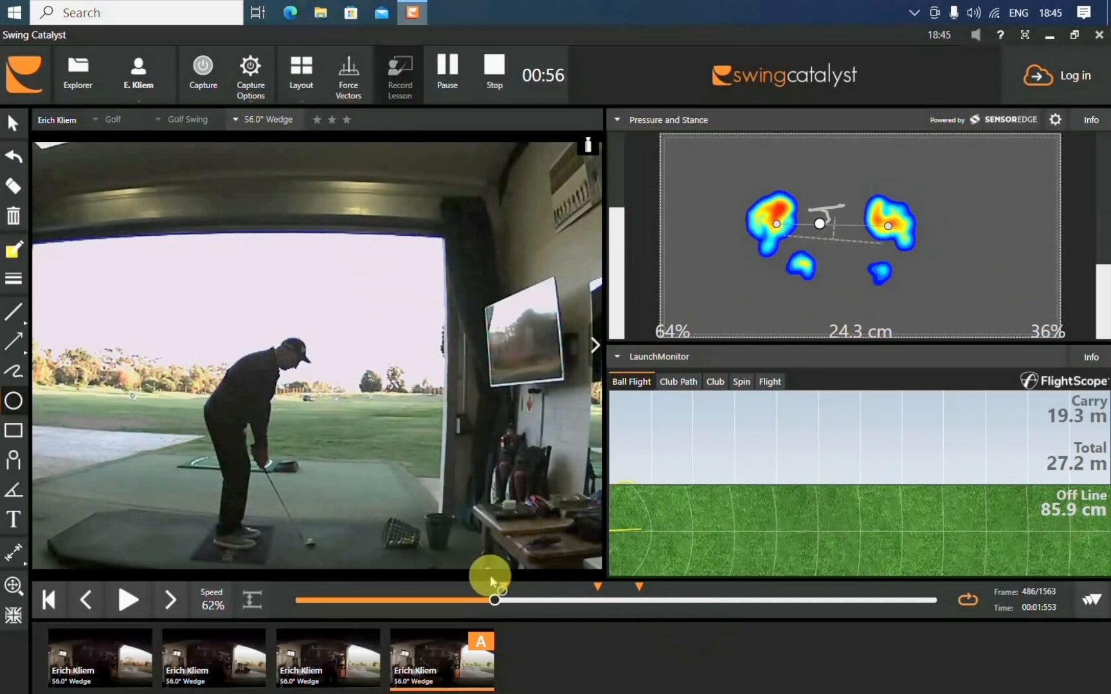
{"action": "left_click_drag", "start_coordinate": [495, 600], "coordinate": [529, 606]}
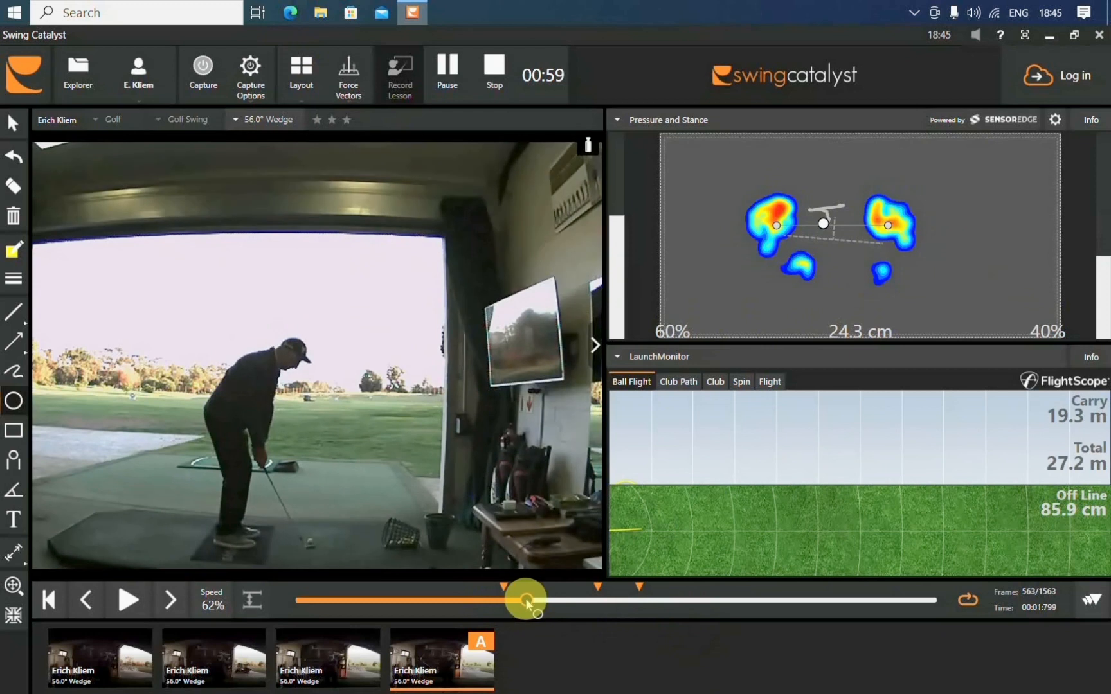
{"action": "left_click_drag", "start_coordinate": [525, 600], "coordinate": [606, 611]}
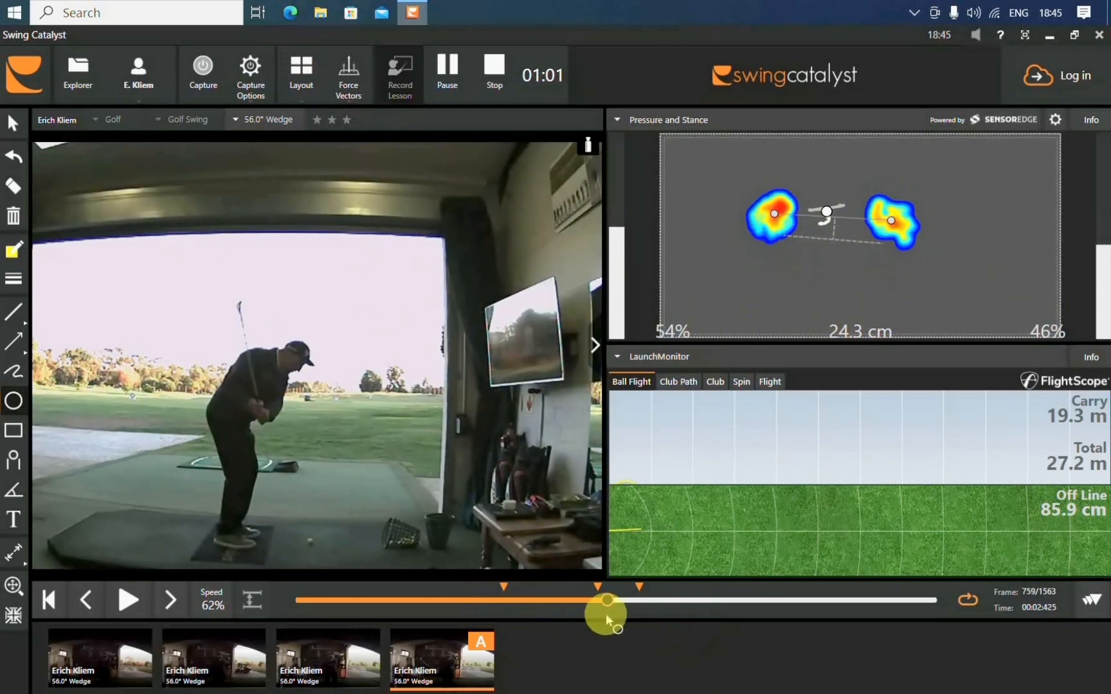
{"action": "left_click_drag", "start_coordinate": [605, 611], "coordinate": [692, 620]}
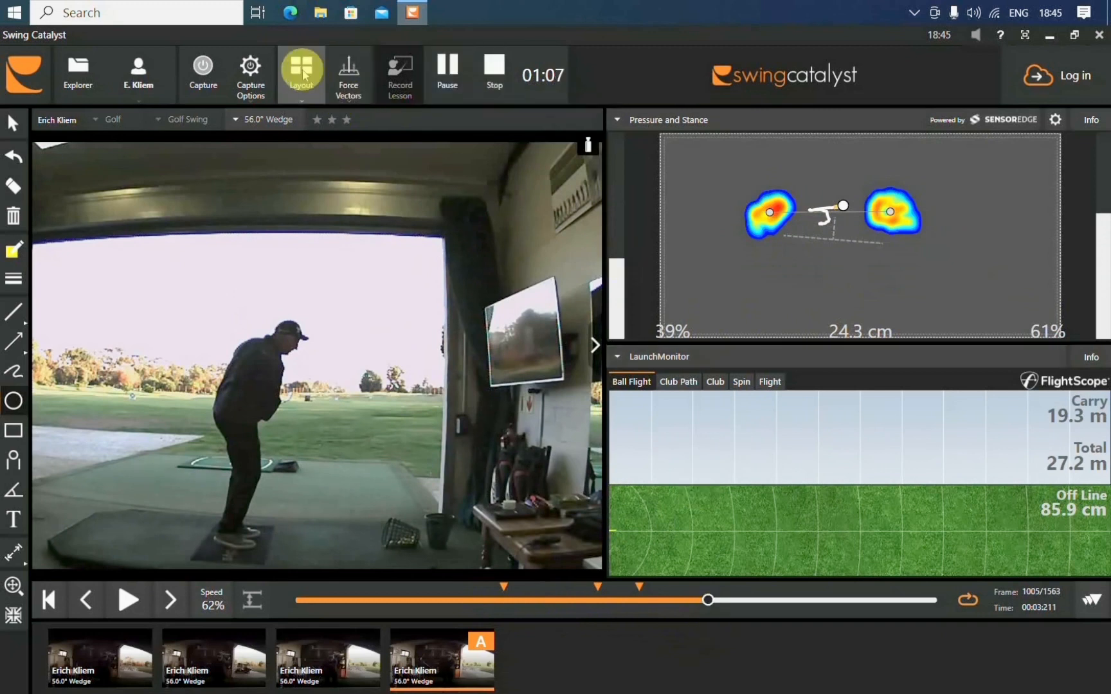
{"action": "mouse_move", "coordinate": [301, 67]}
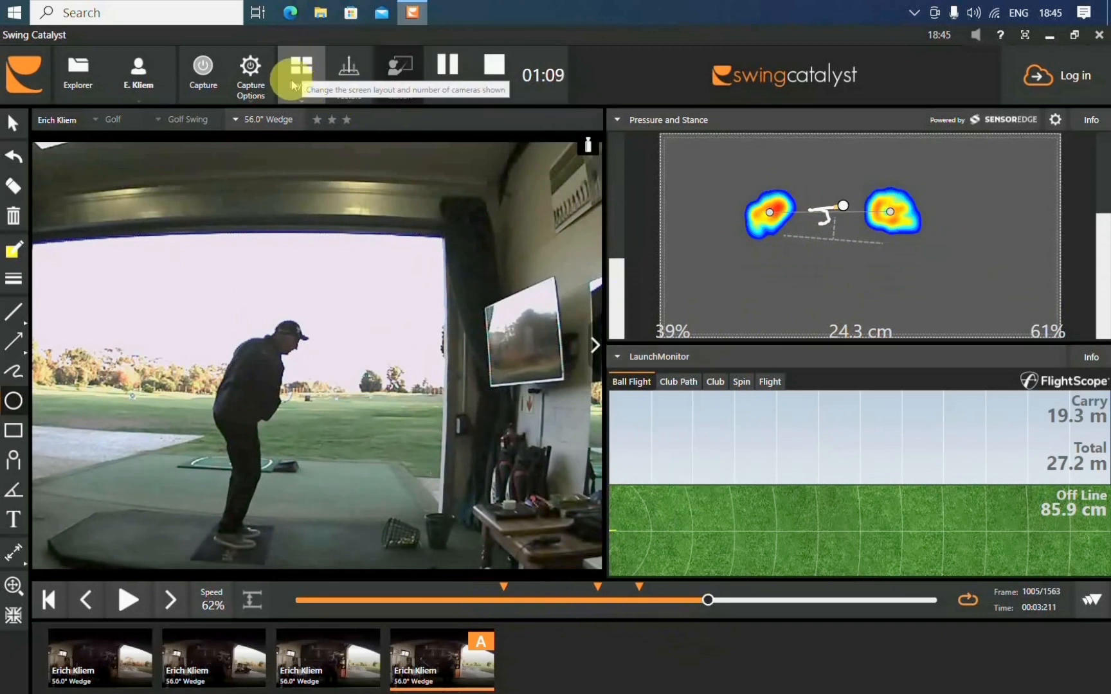
- Switch to the layout that makes the pressure heatmap the main view
{"action": "left_click", "coordinate": [303, 67]}
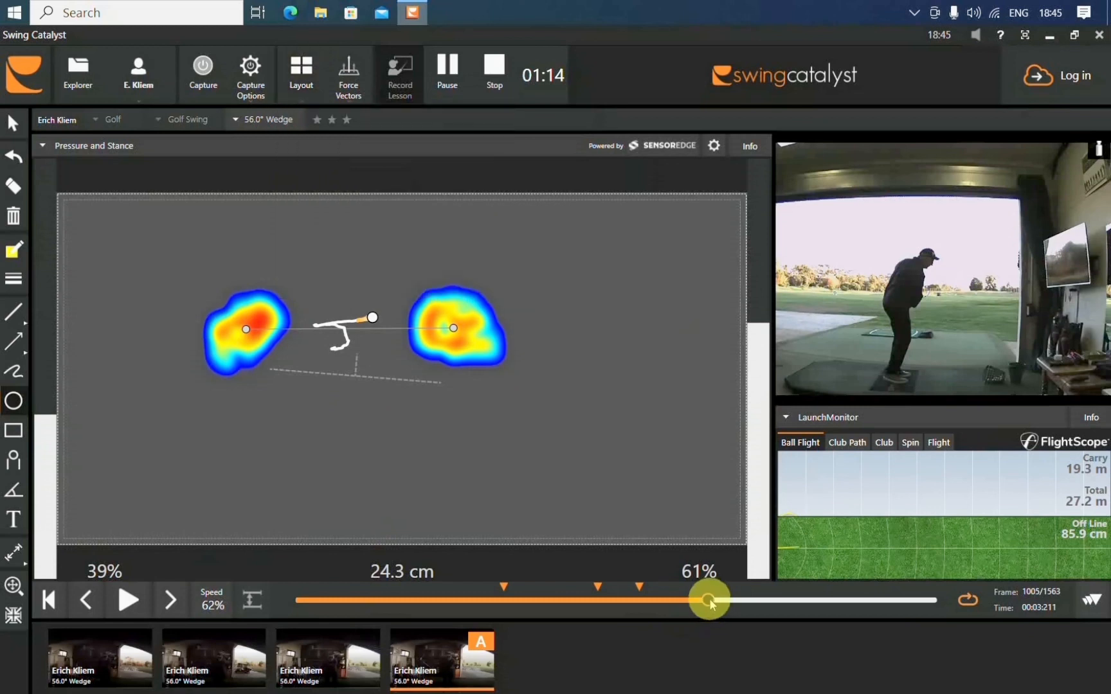
- Rewind the swing to address on the enlarged heatmap, showing the 63% / 37% weight split
{"action": "left_click_drag", "start_coordinate": [709, 599], "coordinate": [594, 599]}
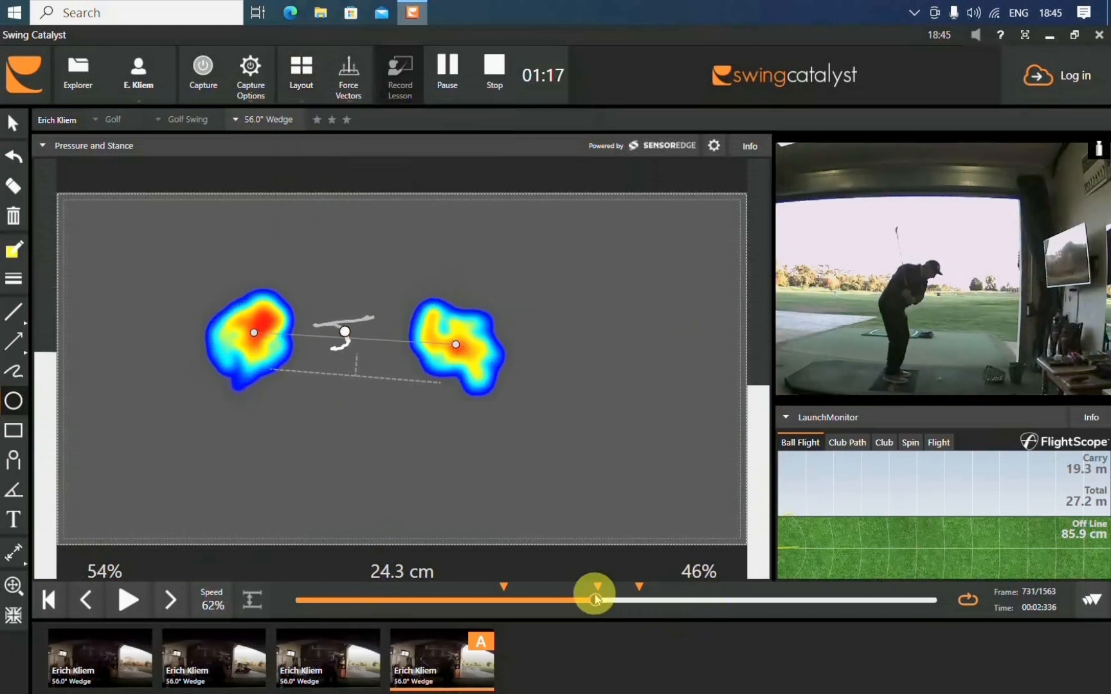
{"action": "left_click_drag", "start_coordinate": [594, 594], "coordinate": [516, 599]}
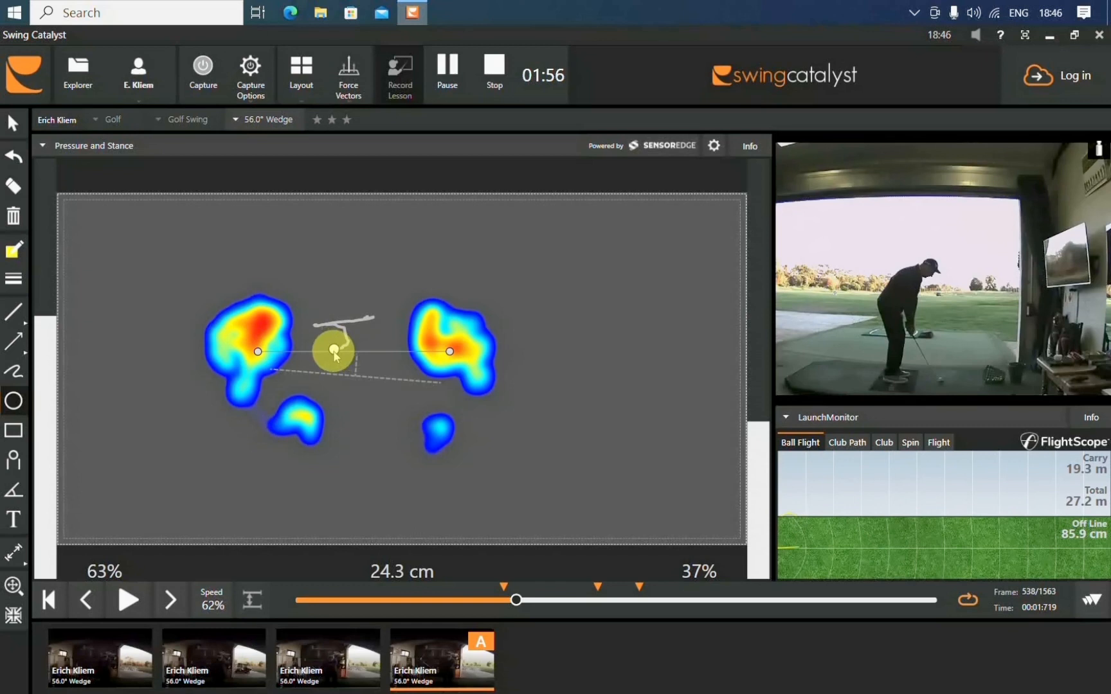
{"action": "left_click_drag", "start_coordinate": [334, 351], "coordinate": [361, 393]}
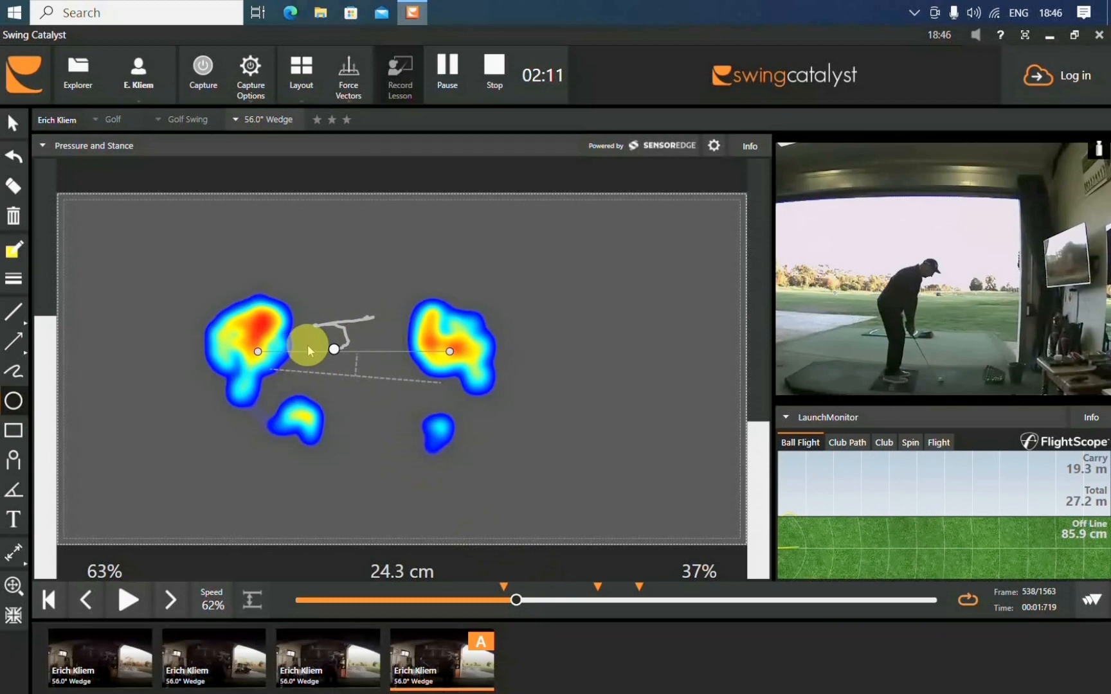
{"action": "left_click_drag", "start_coordinate": [517, 600], "coordinate": [521, 600]}
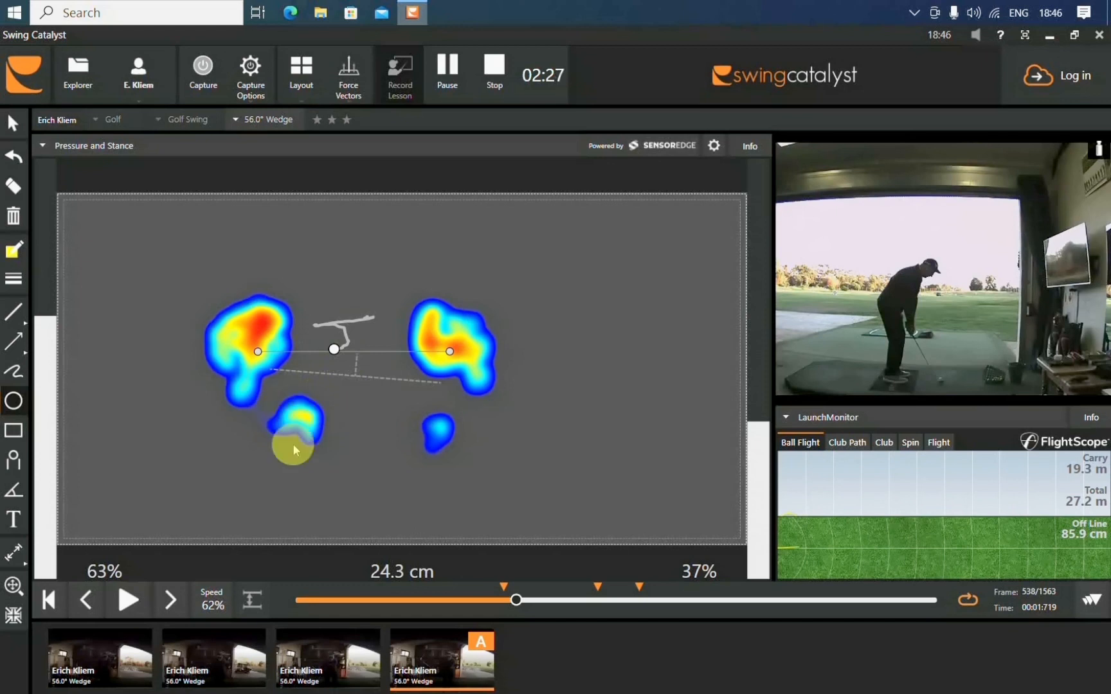
{"action": "mouse_move", "coordinate": [437, 433]}
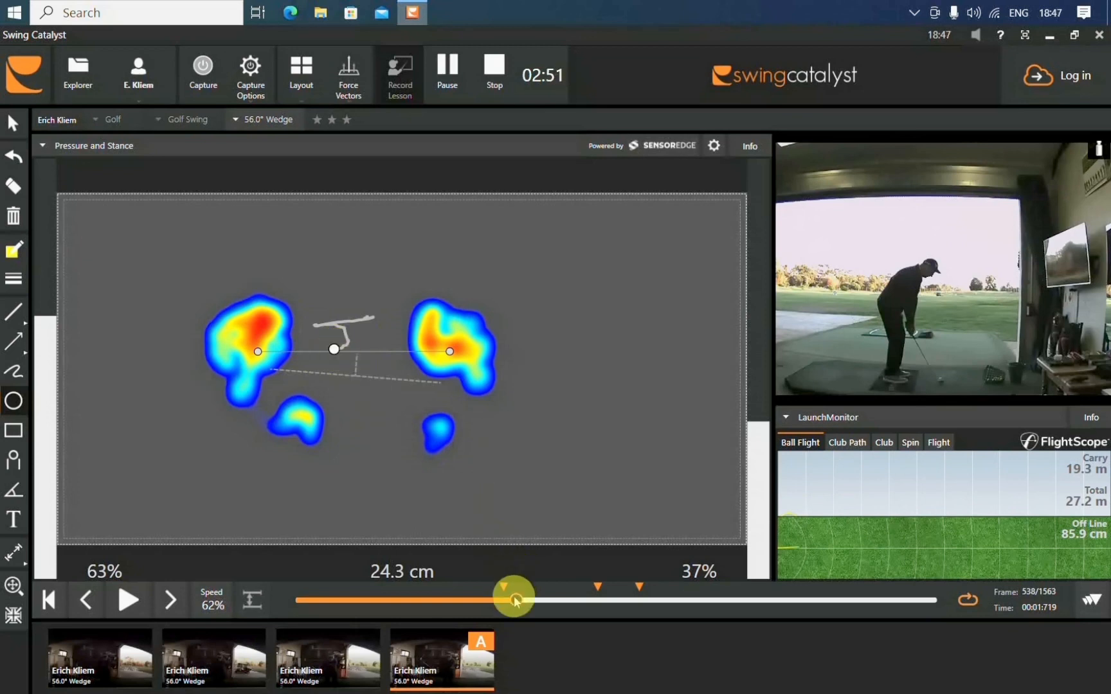
- Step the swing frame by frame from the start through the backswing to impact
{"action": "left_click_drag", "start_coordinate": [512, 599], "coordinate": [521, 599]}
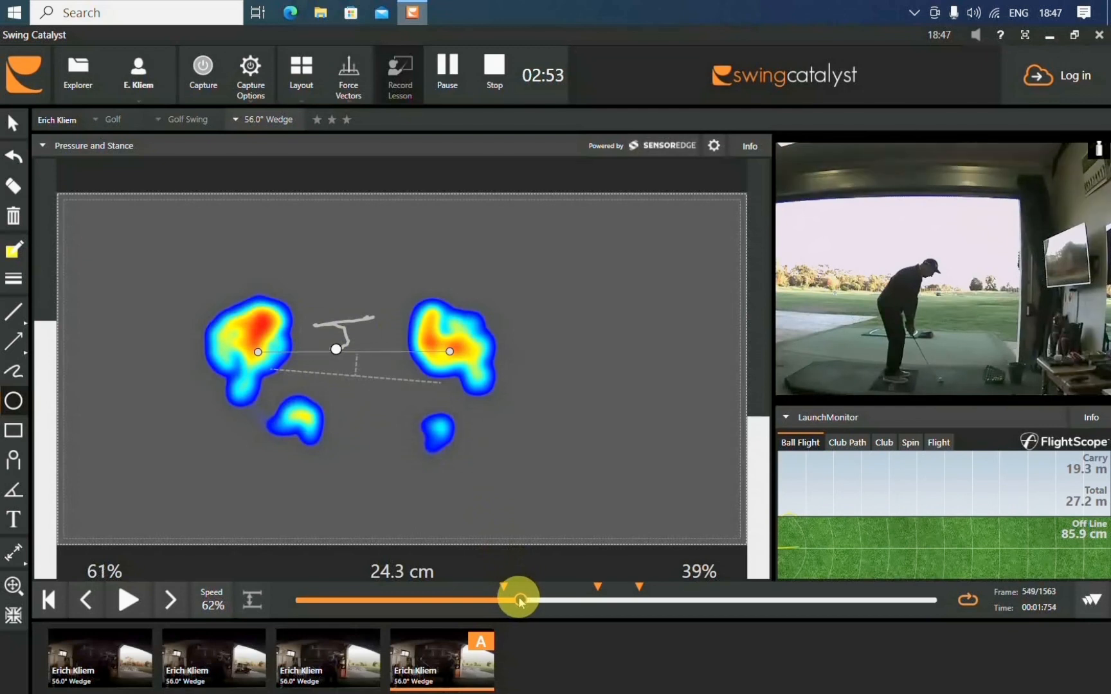
{"action": "left_click_drag", "start_coordinate": [518, 599], "coordinate": [549, 599]}
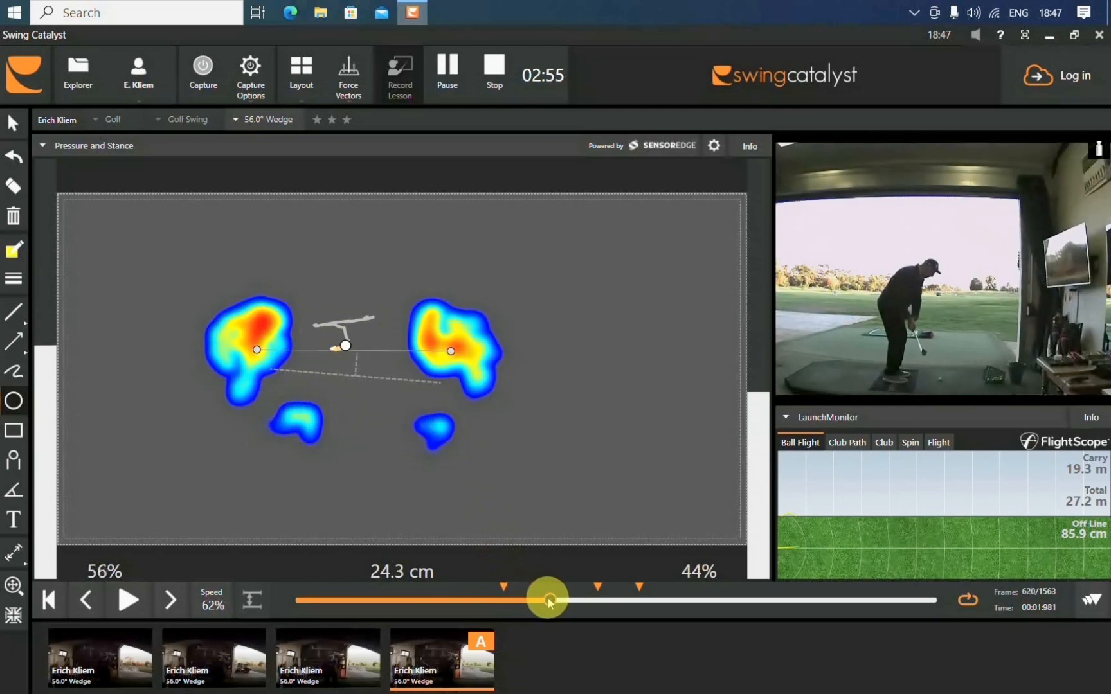
{"action": "left_click_drag", "start_coordinate": [545, 599], "coordinate": [567, 600]}
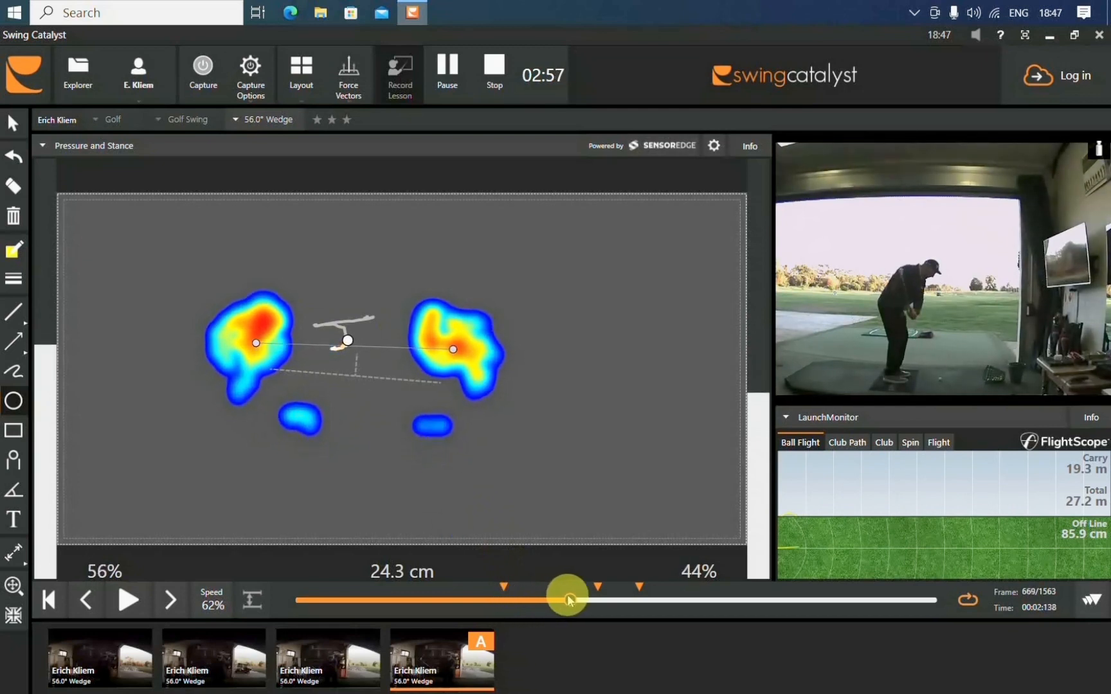
{"action": "left_click_drag", "start_coordinate": [567, 598], "coordinate": [583, 594]}
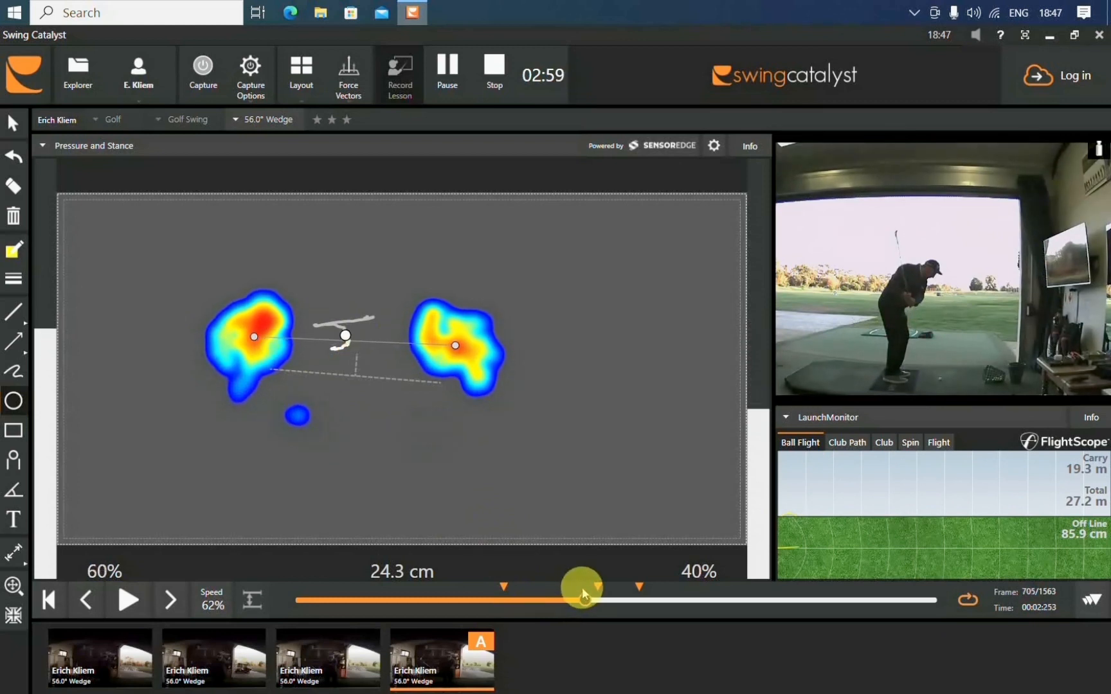
{"action": "left_click_drag", "start_coordinate": [581, 586], "coordinate": [601, 587]}
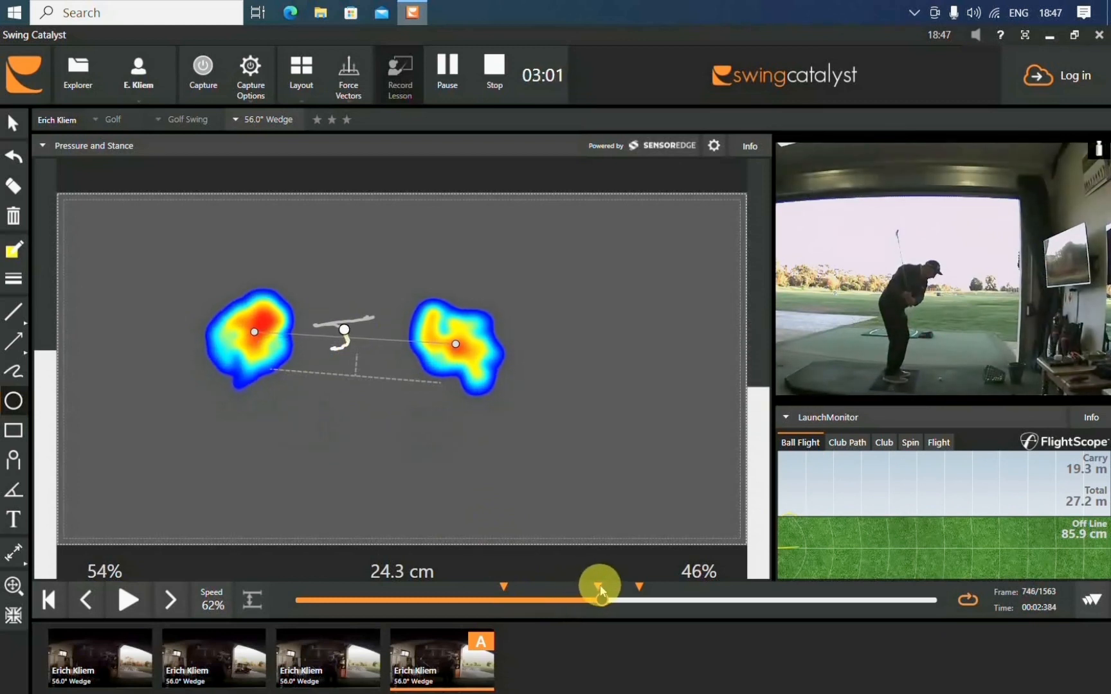
{"action": "left_click_drag", "start_coordinate": [601, 585], "coordinate": [614, 585]}
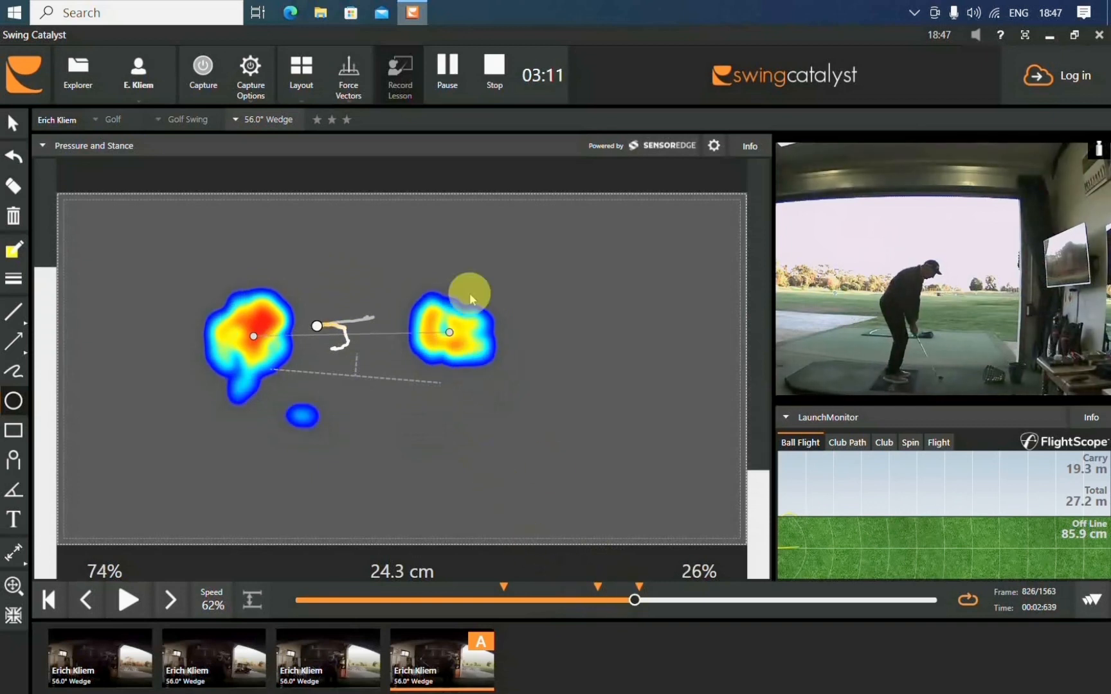
- Switch back to the Data Centric large-video layout and hold playback in the downswing
{"action": "left_click", "coordinate": [301, 67]}
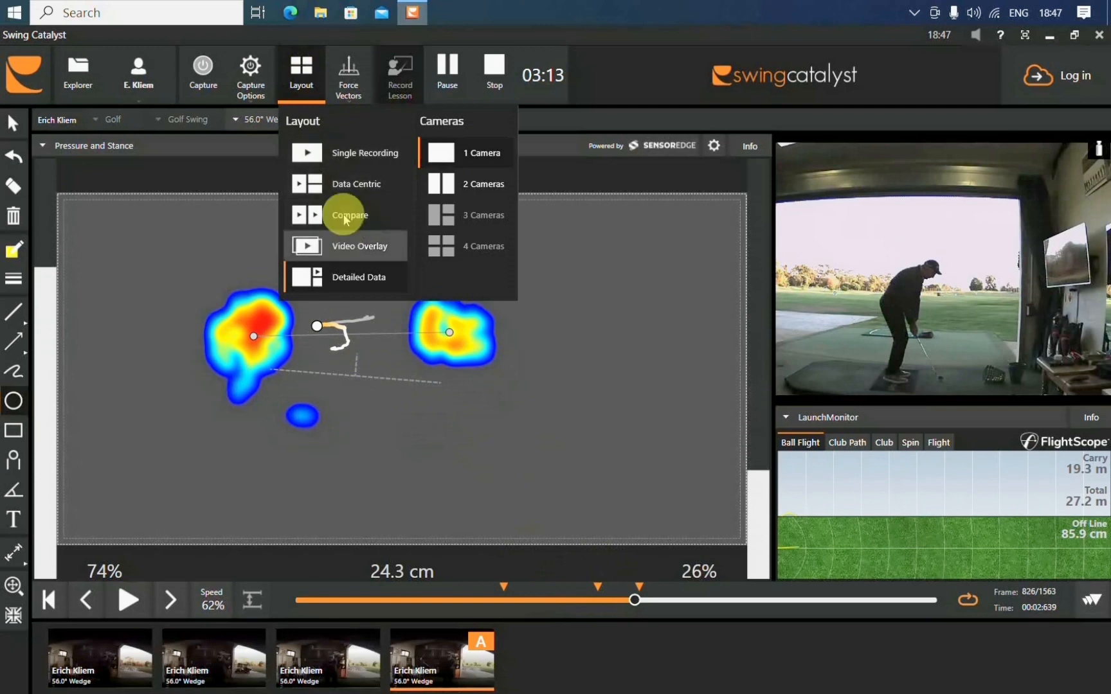
{"action": "left_click", "coordinate": [357, 185]}
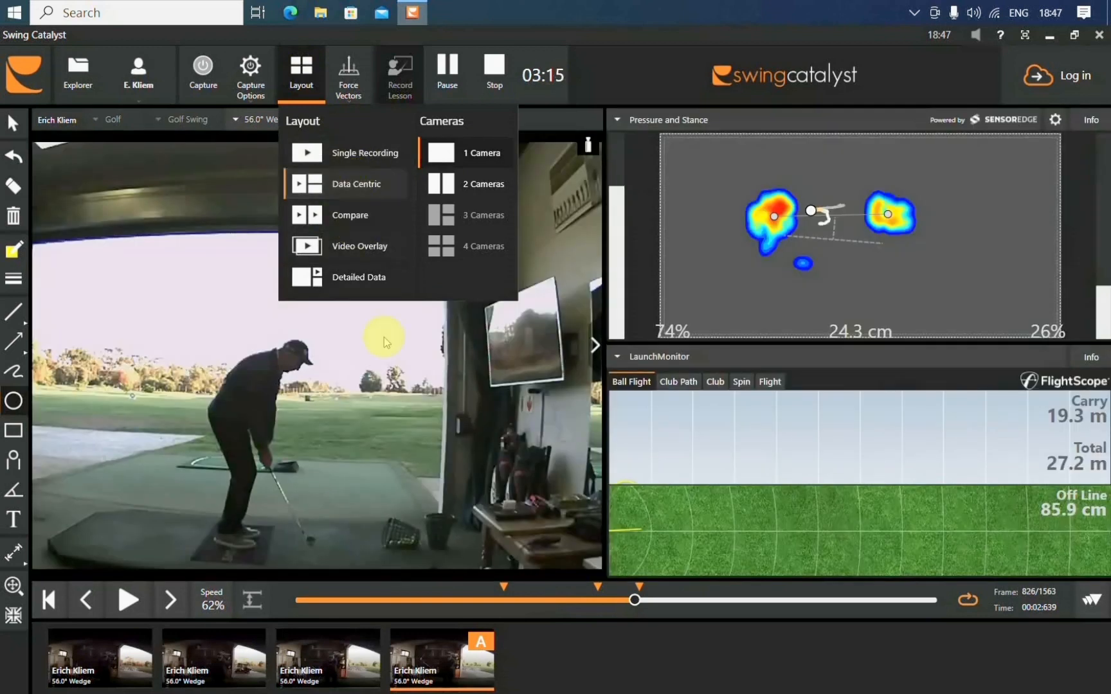
{"action": "left_click_drag", "start_coordinate": [635, 600], "coordinate": [615, 601]}
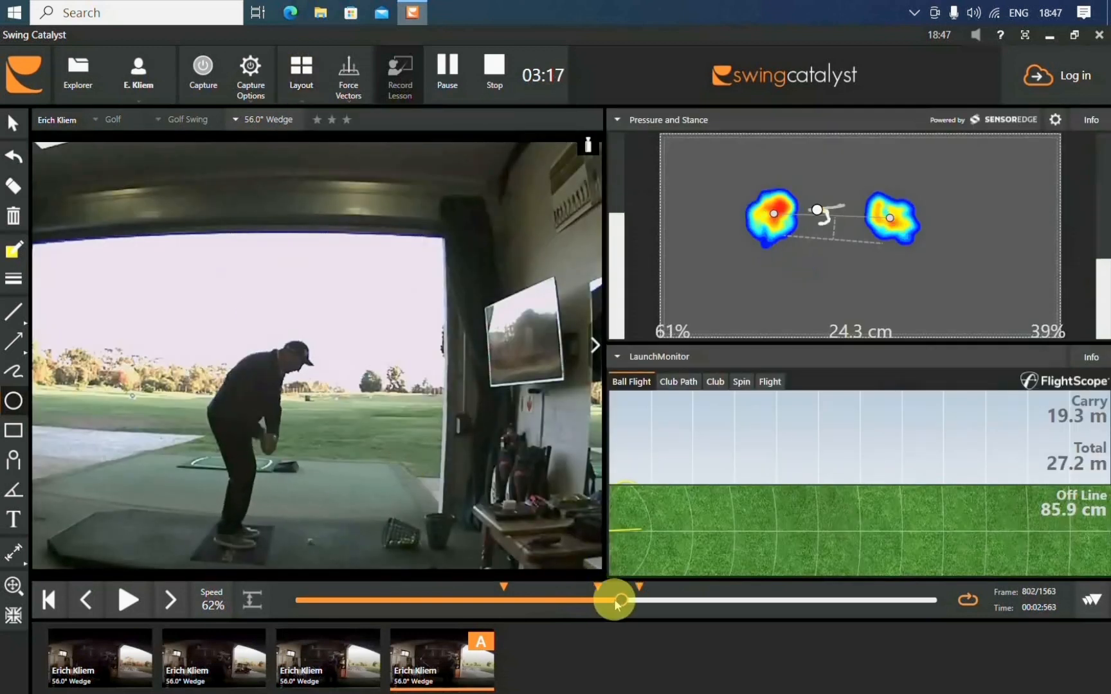
- Scrub the current swing back to address and forward up the backswing before loading the second recording
{"action": "left_click_drag", "start_coordinate": [614, 600], "coordinate": [460, 601]}
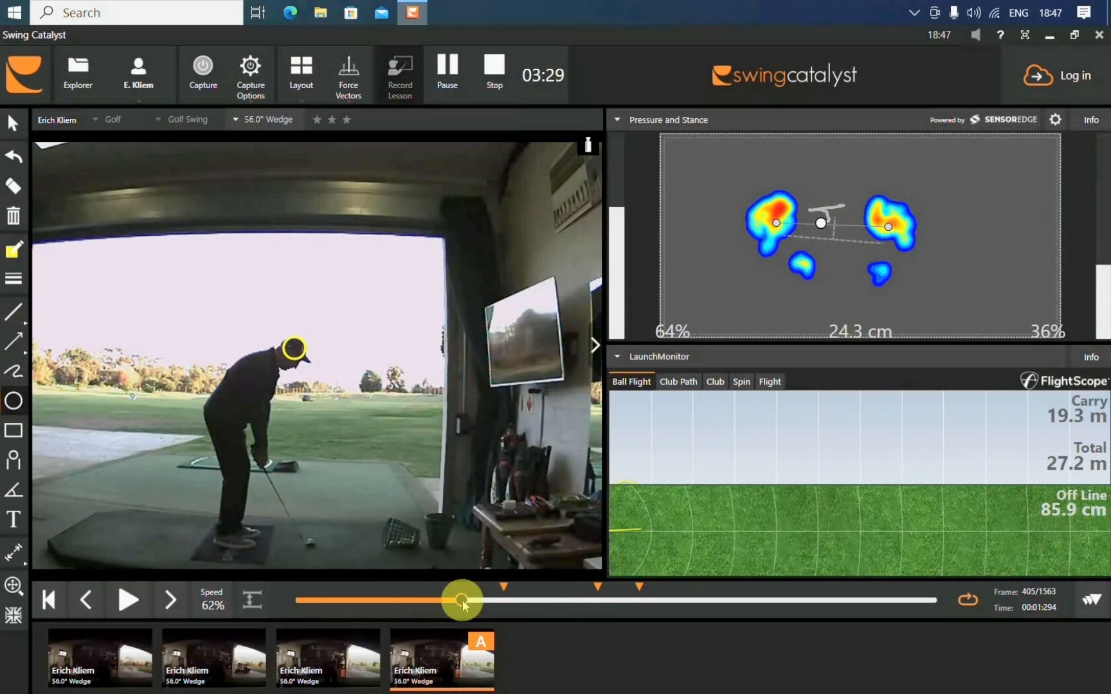
{"action": "left_click_drag", "start_coordinate": [461, 600], "coordinate": [604, 601]}
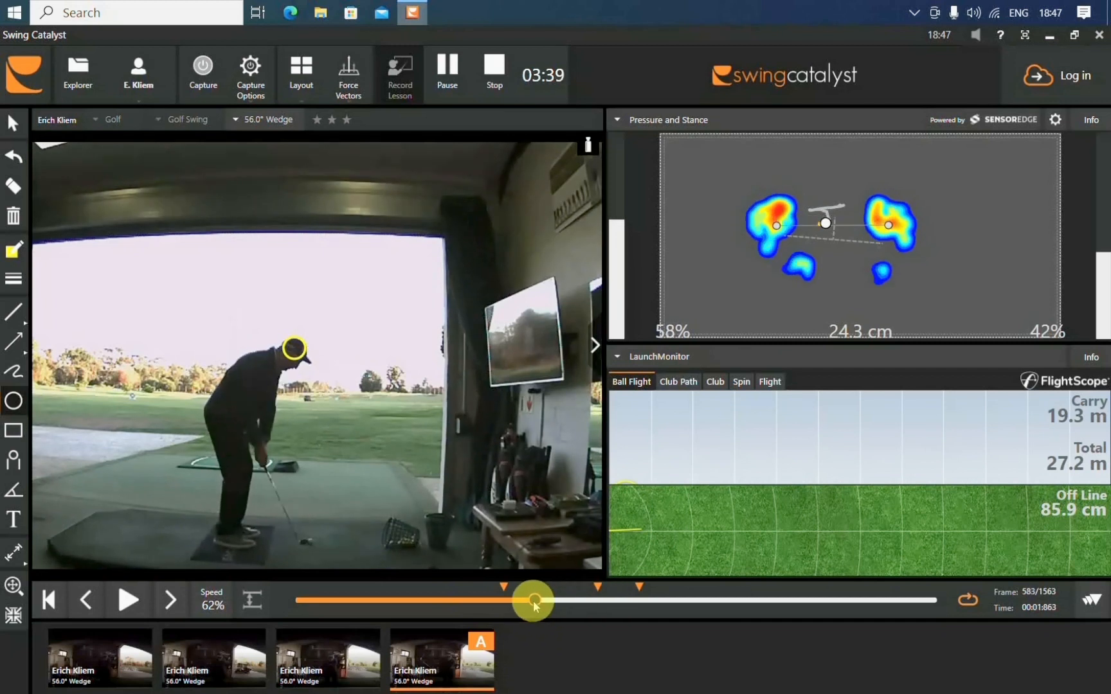
{"action": "left_click_drag", "start_coordinate": [532, 601], "coordinate": [486, 601]}
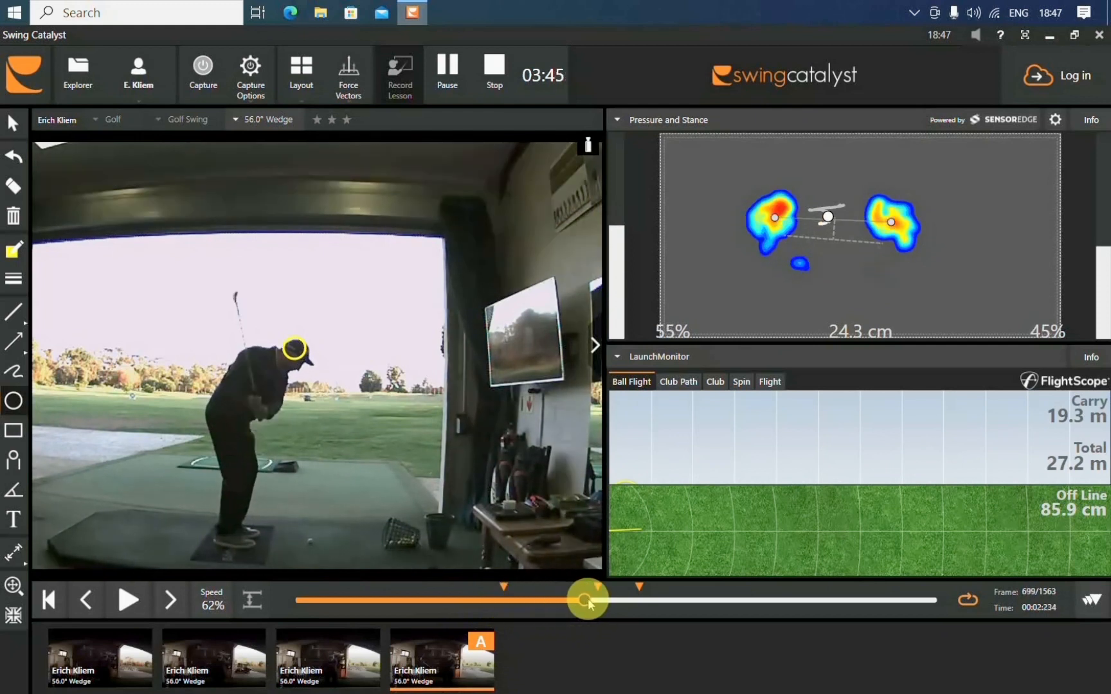
{"action": "left_click_drag", "start_coordinate": [586, 600], "coordinate": [616, 601]}
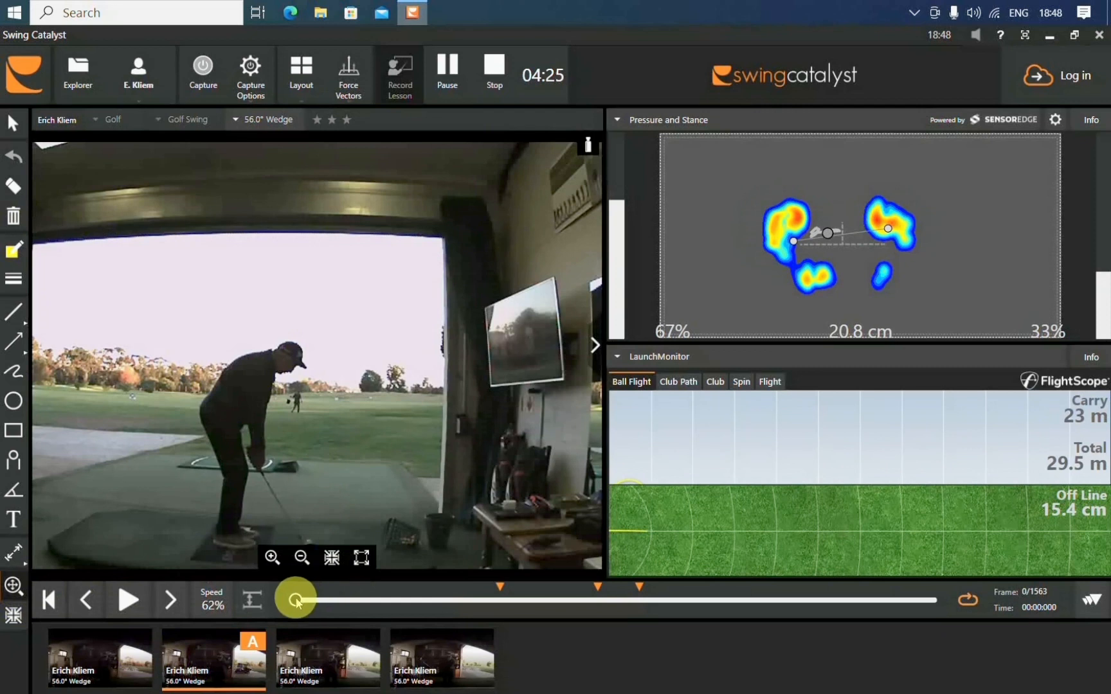
- Nudge the second swing just past setup and bring up the layout choices
{"action": "left_click_drag", "start_coordinate": [296, 599], "coordinate": [365, 600]}
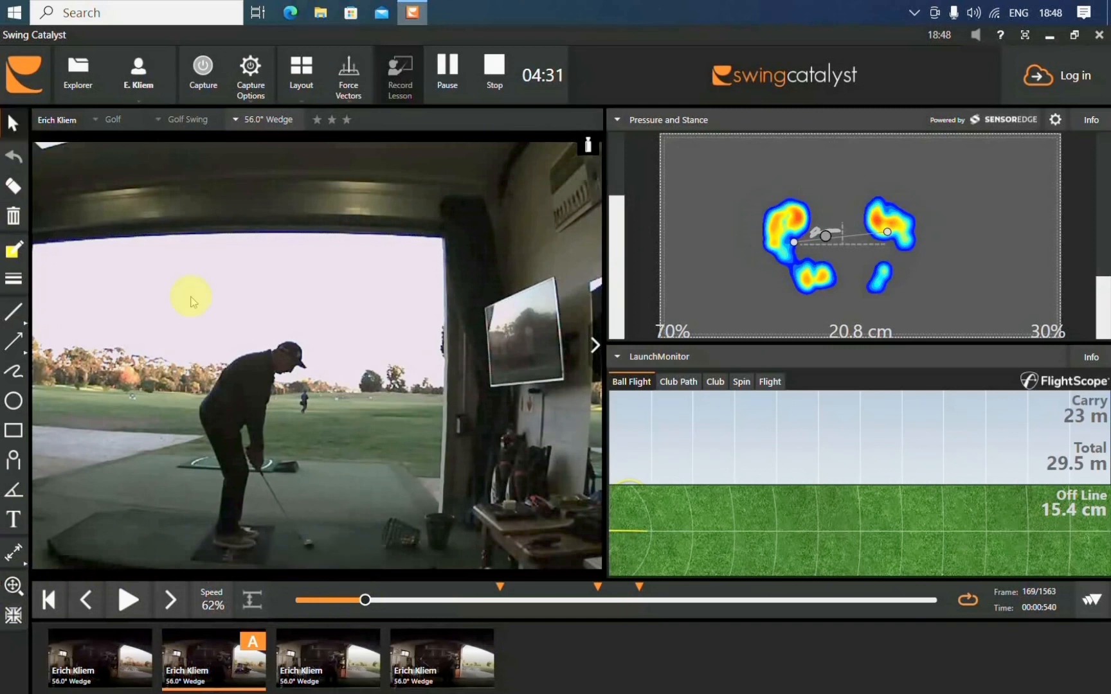
{"action": "left_click_drag", "start_coordinate": [364, 601], "coordinate": [393, 600]}
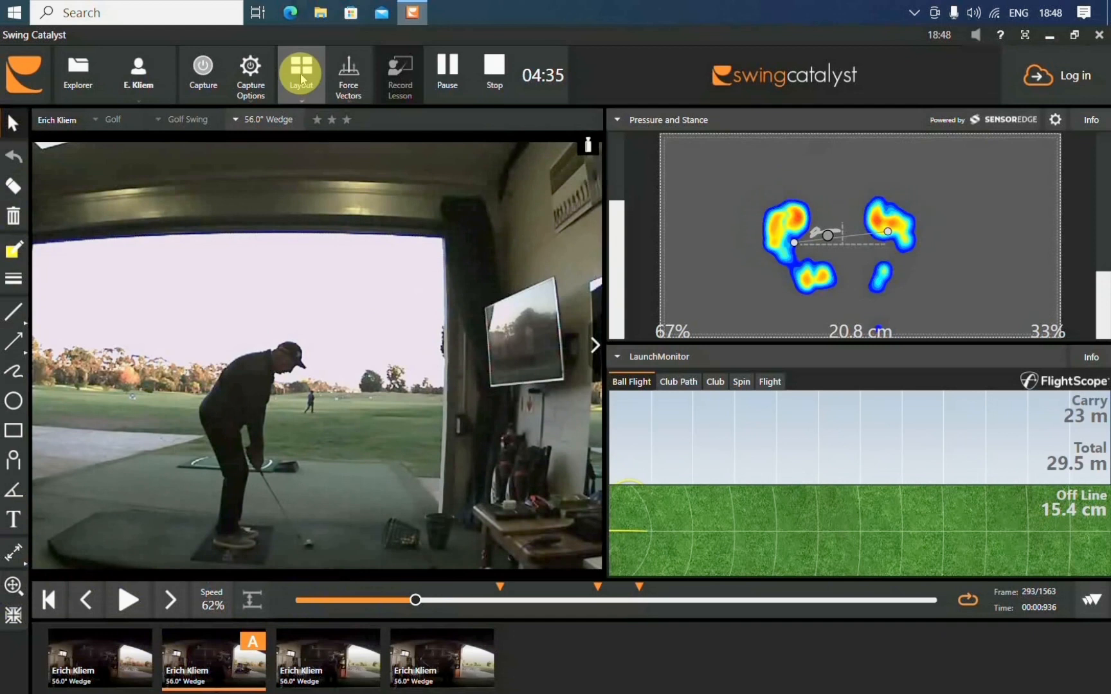
{"action": "left_click", "coordinate": [301, 70]}
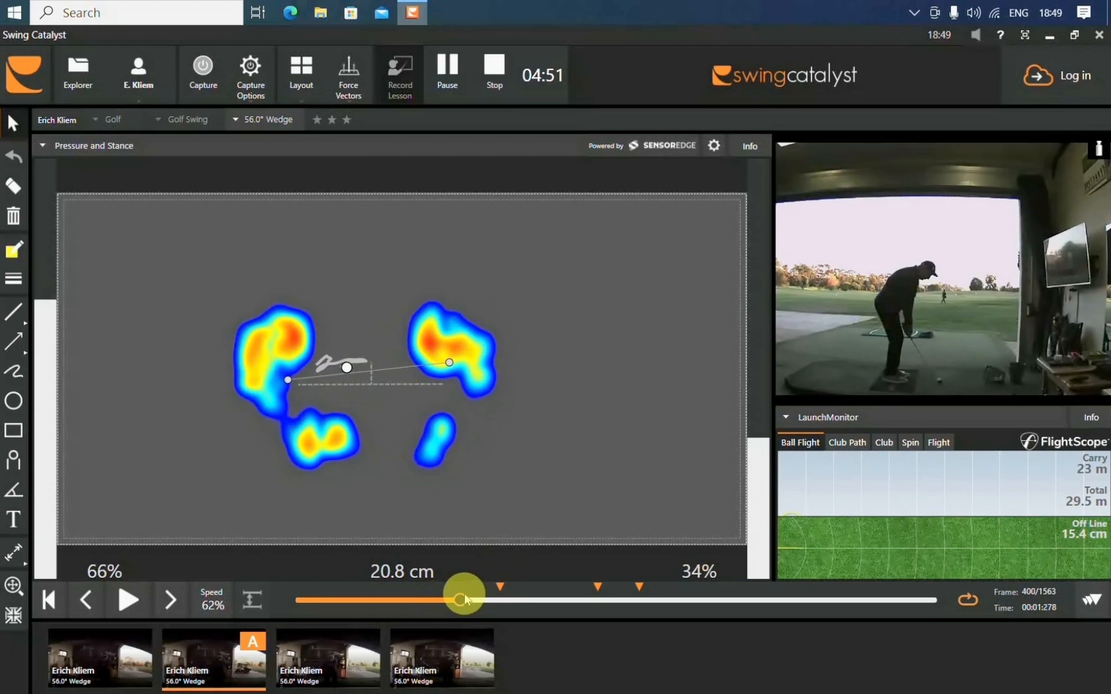
- Advance the heatmap view through takeaway and downswing to impact at 84% lead-side pressure
{"action": "left_click_drag", "start_coordinate": [464, 597], "coordinate": [557, 597]}
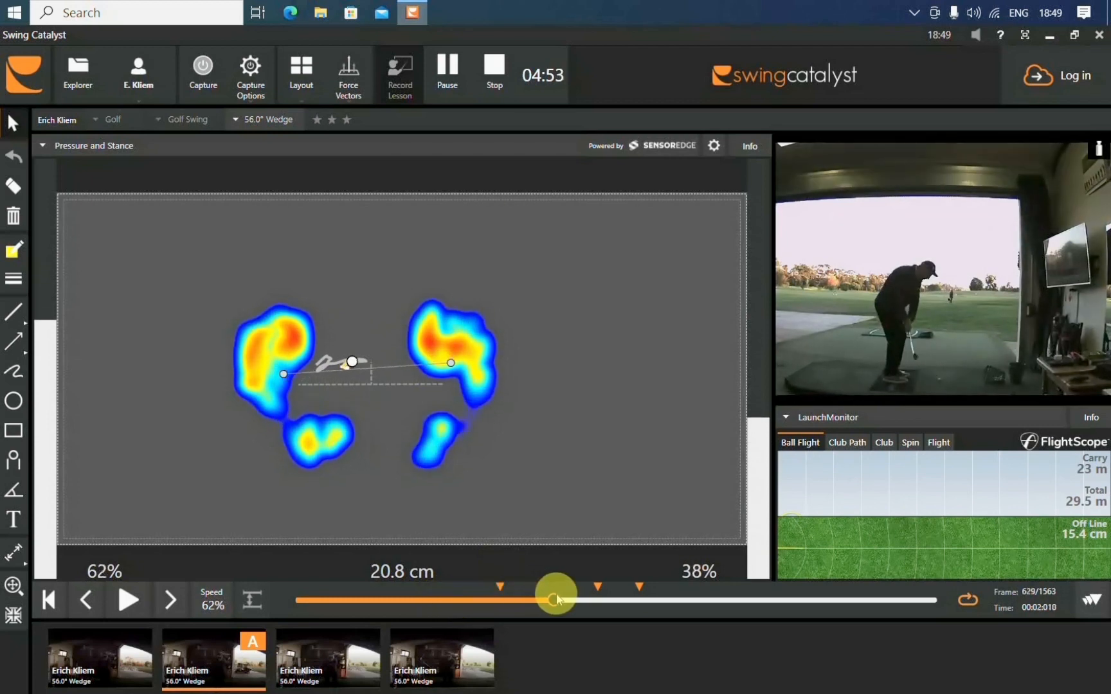
{"action": "left_click_drag", "start_coordinate": [555, 599], "coordinate": [600, 600]}
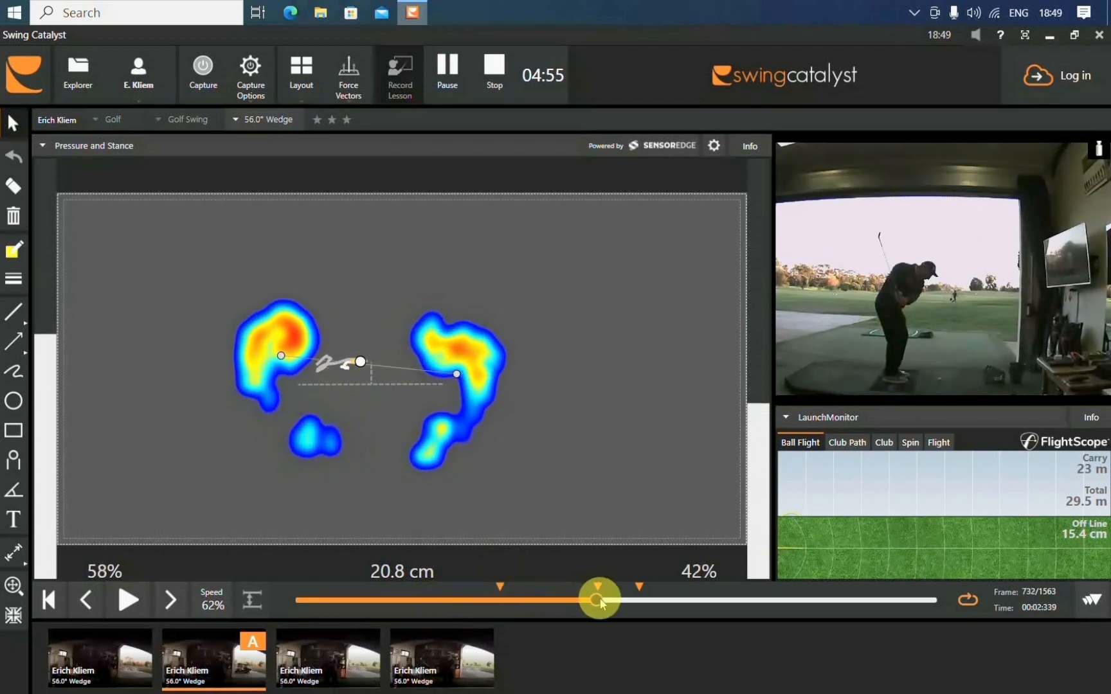
{"action": "left_click_drag", "start_coordinate": [599, 600], "coordinate": [622, 599]}
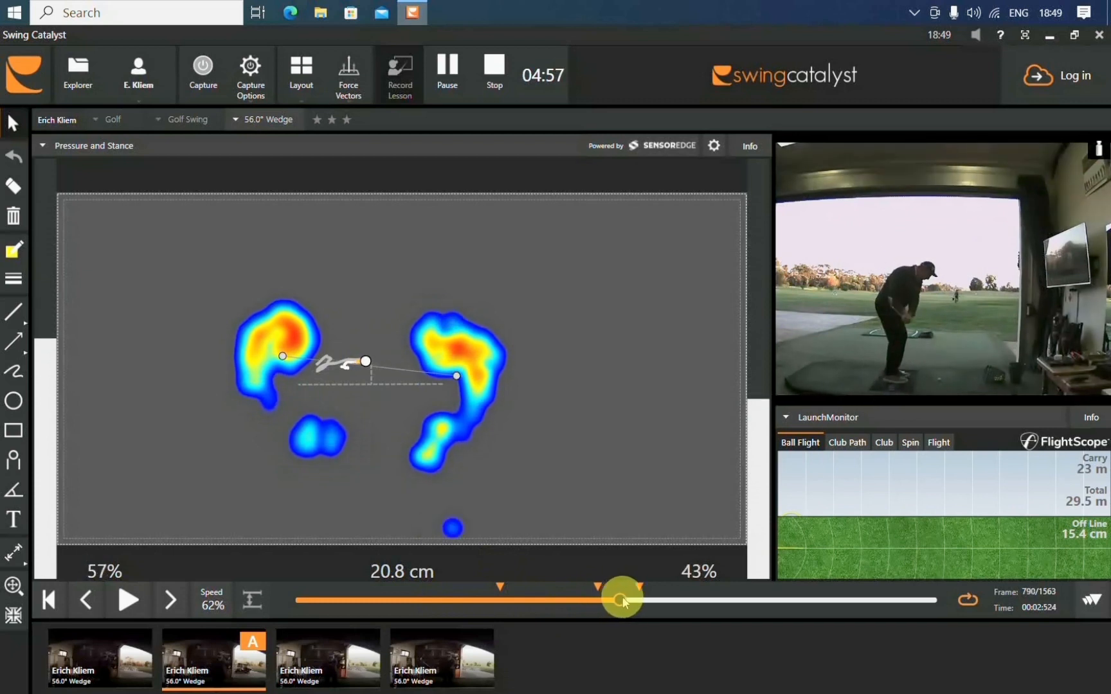
{"action": "left_click_drag", "start_coordinate": [620, 599], "coordinate": [624, 600]}
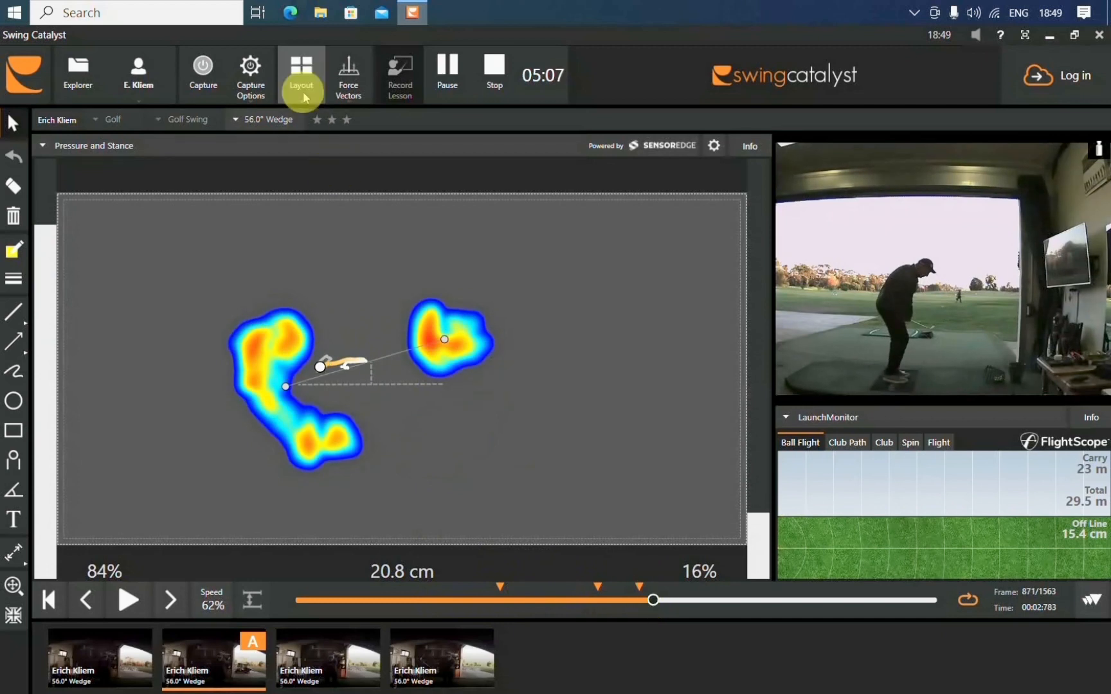
{"action": "left_click", "coordinate": [302, 71]}
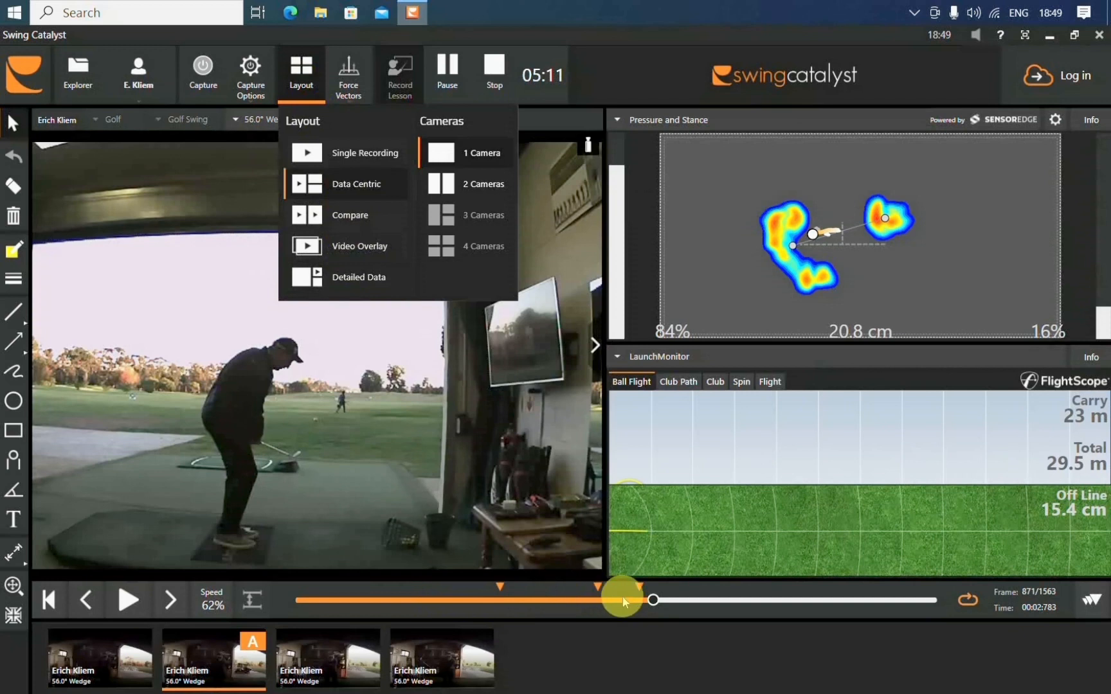
- Scrub the video between address, top of backswing and impact, then step back frames to just before impact
{"action": "left_click_drag", "start_coordinate": [622, 599], "coordinate": [473, 600]}
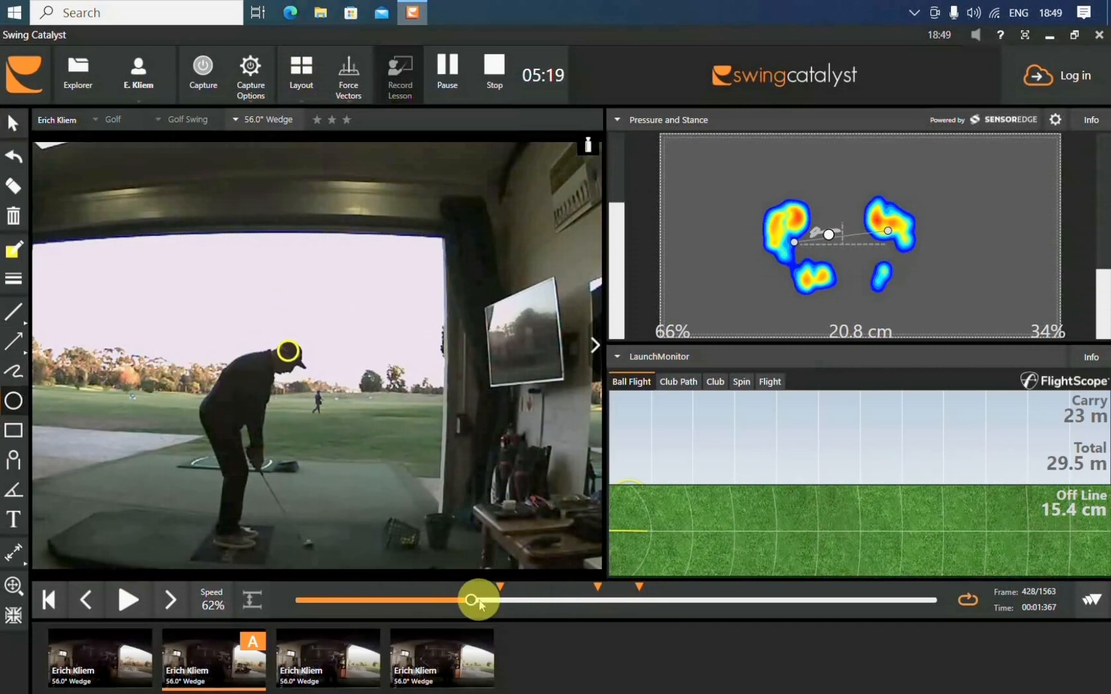
{"action": "left_click_drag", "start_coordinate": [475, 601], "coordinate": [601, 604]}
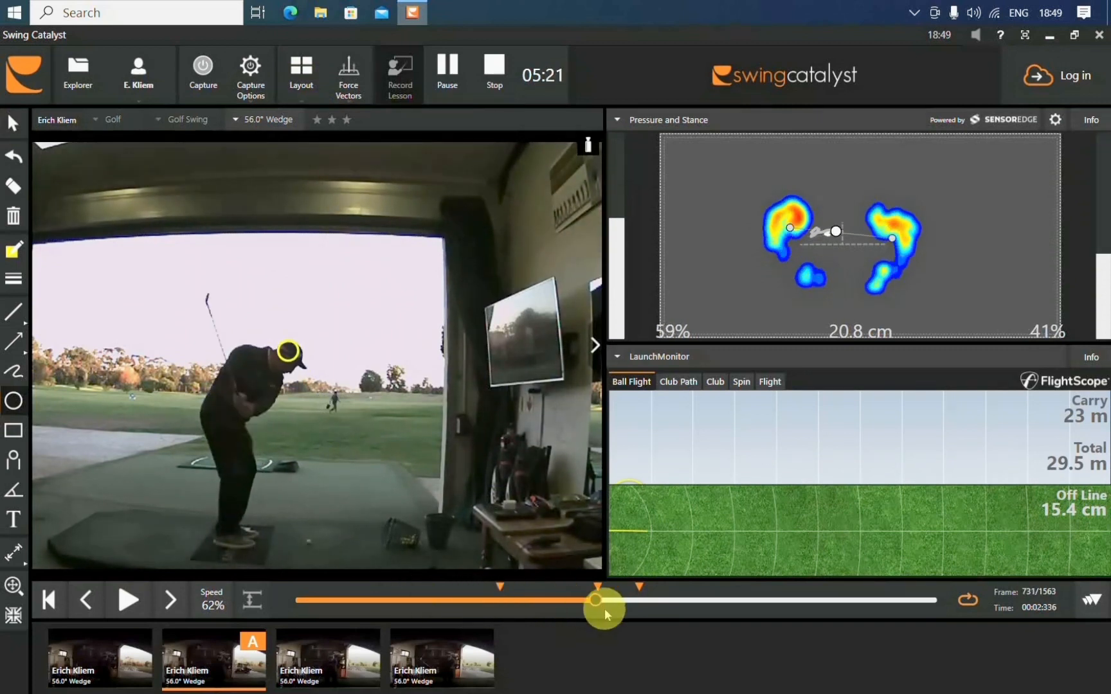
{"action": "left_click_drag", "start_coordinate": [603, 606], "coordinate": [563, 624]}
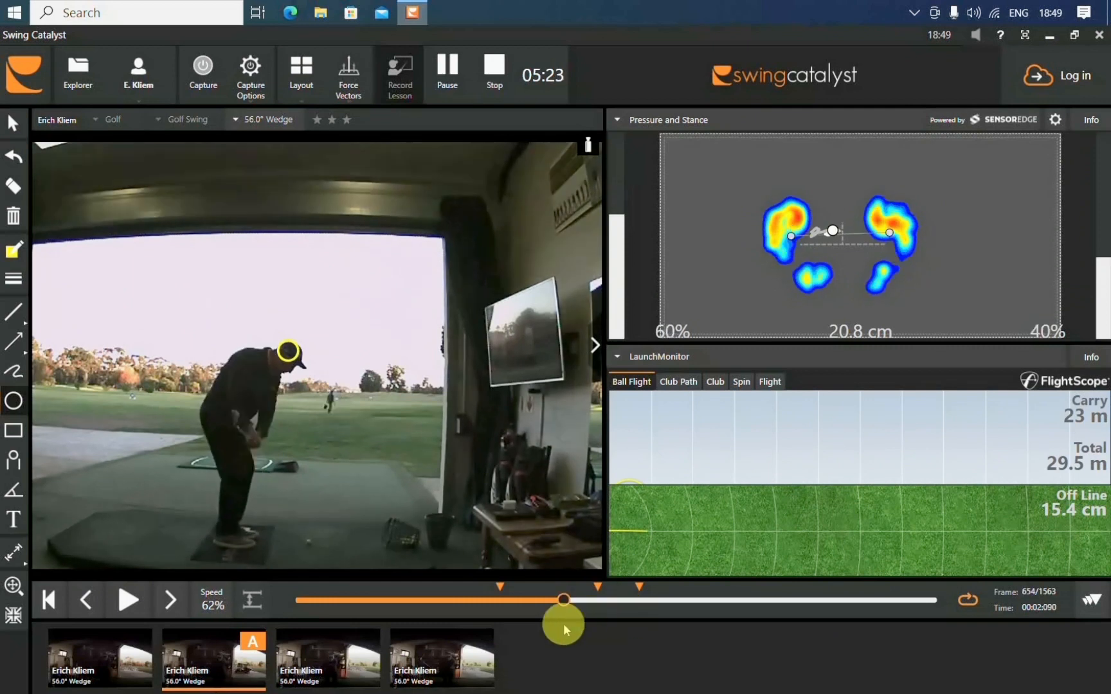
{"action": "left_click_drag", "start_coordinate": [564, 599], "coordinate": [515, 599]}
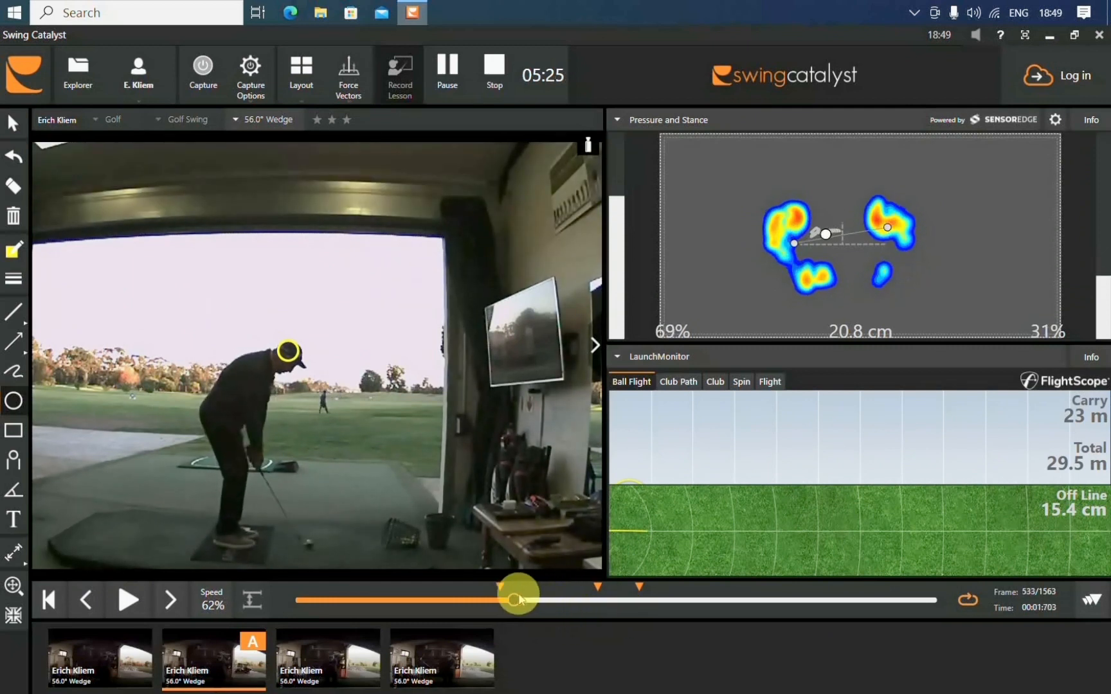
{"action": "left_click_drag", "start_coordinate": [517, 595], "coordinate": [633, 594]}
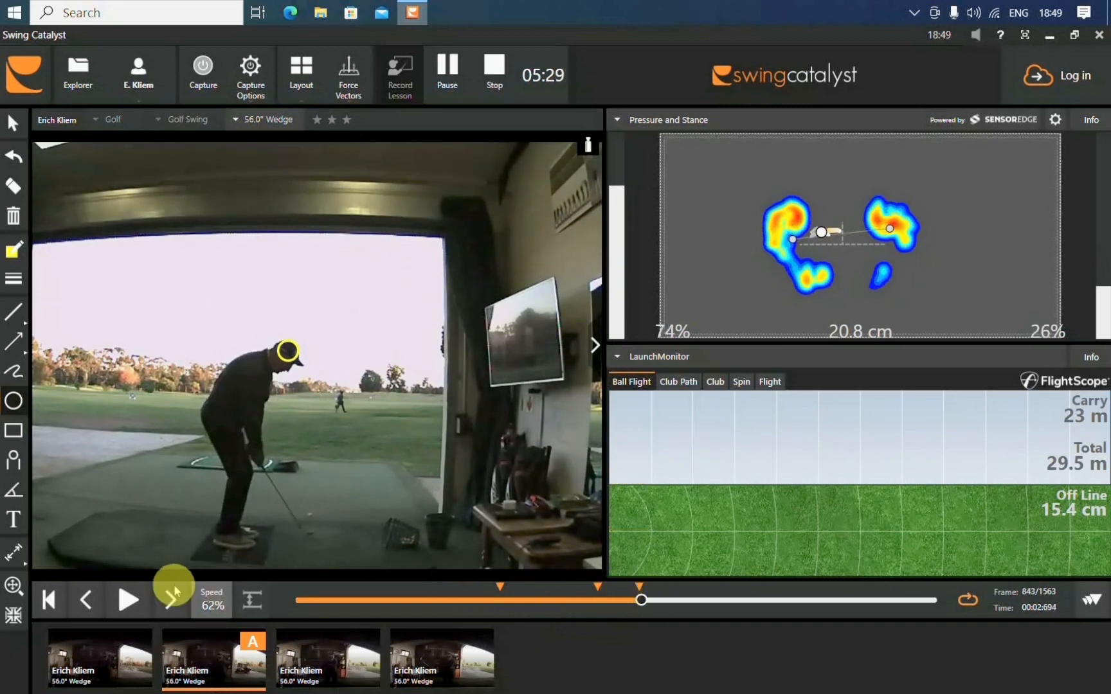
{"action": "left_click", "coordinate": [87, 599]}
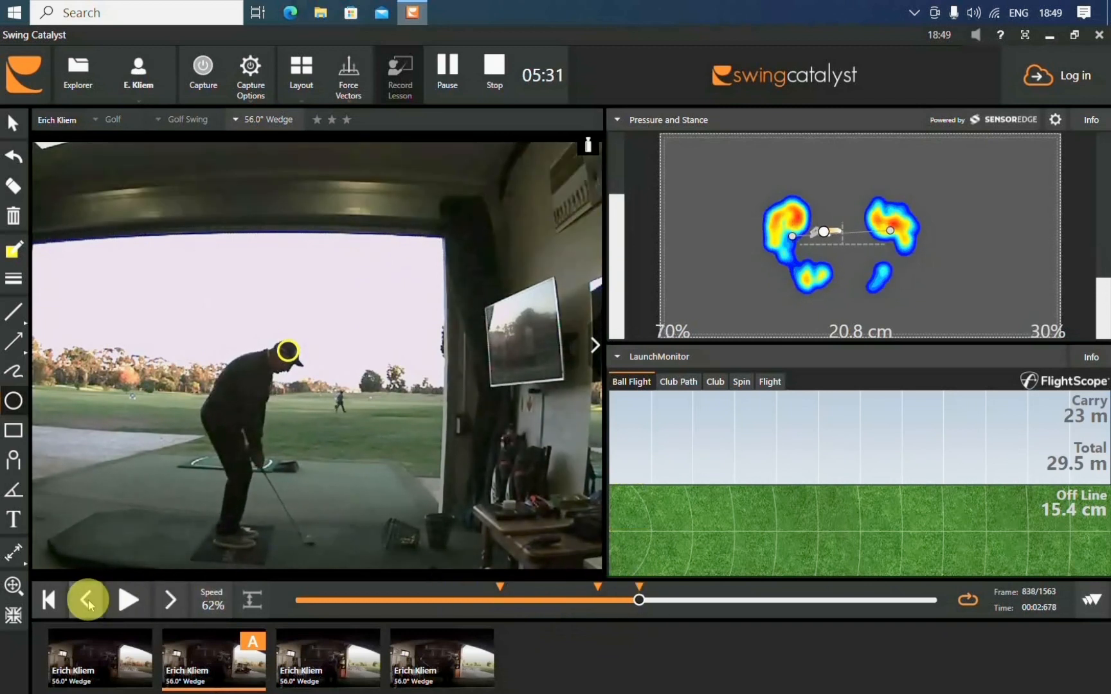
{"action": "left_click", "coordinate": [88, 599]}
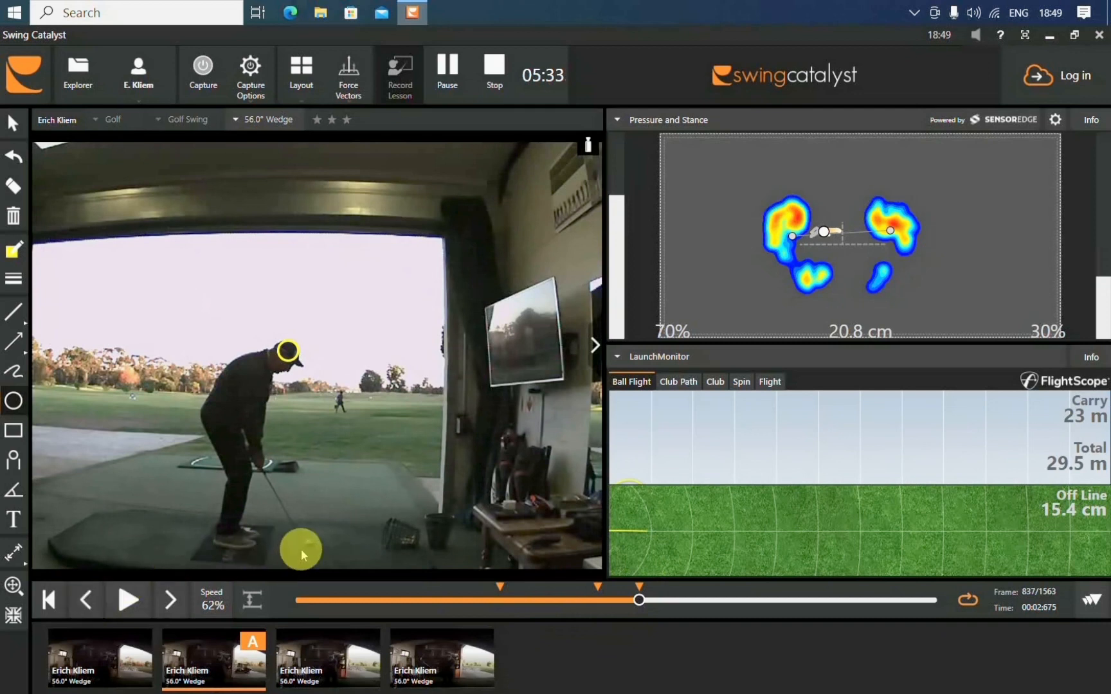
{"action": "mouse_move", "coordinate": [438, 283]}
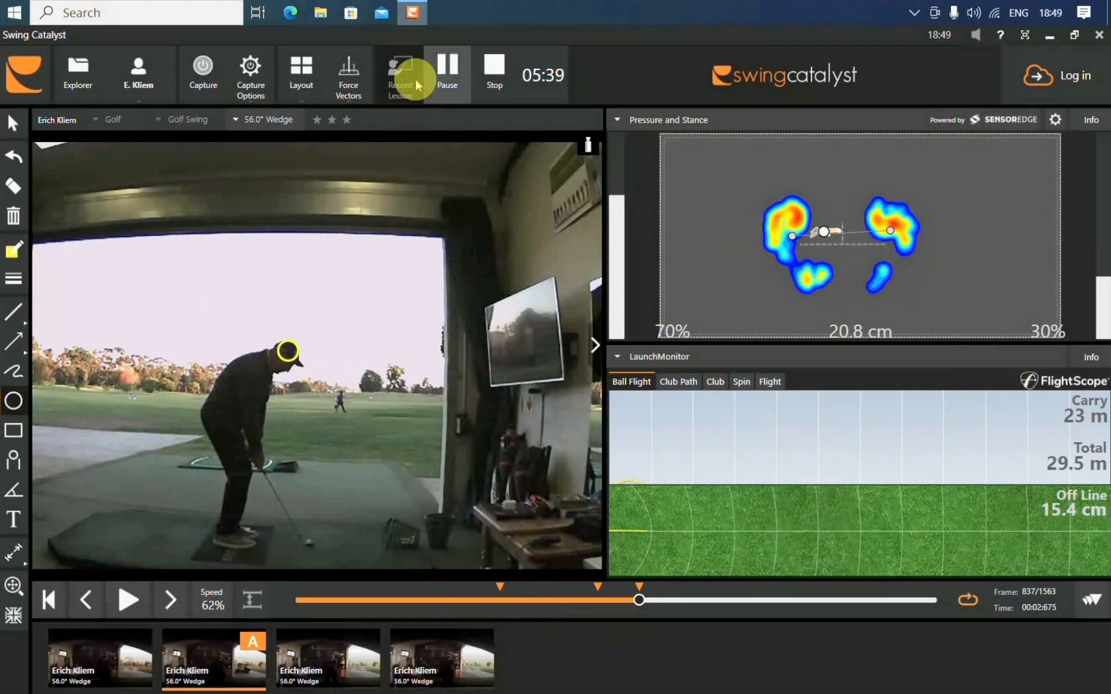
- Switch to the Detailed Data heatmap layout, rewind near address and stop the lesson recording
{"action": "left_click", "coordinate": [301, 73]}
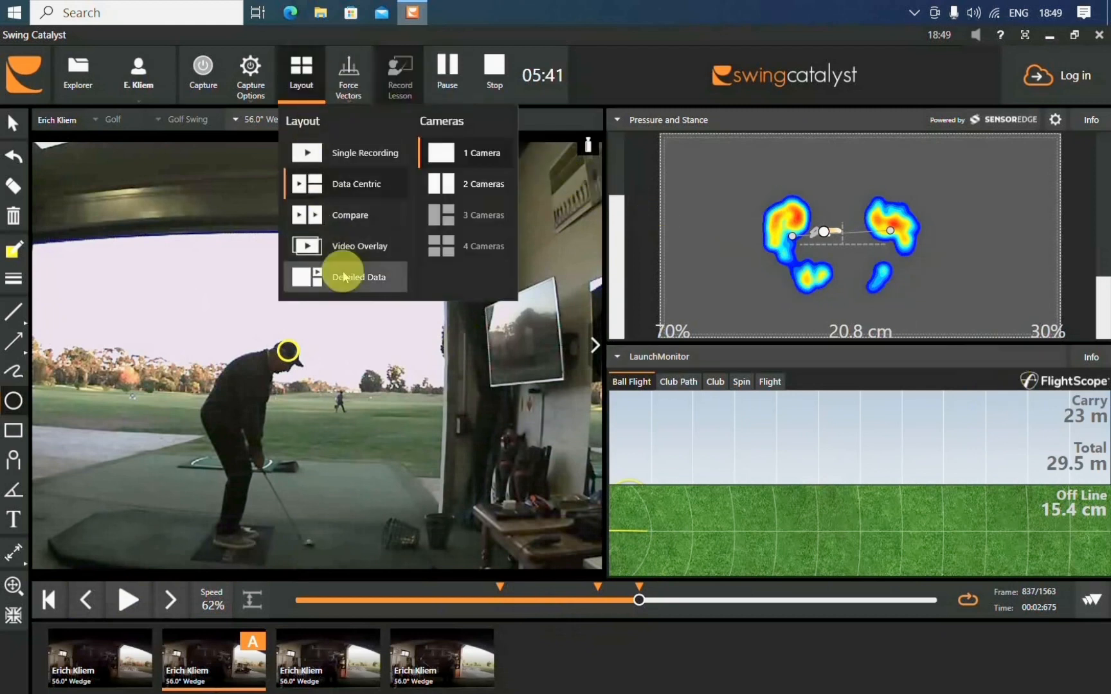
{"action": "left_click", "coordinate": [358, 276]}
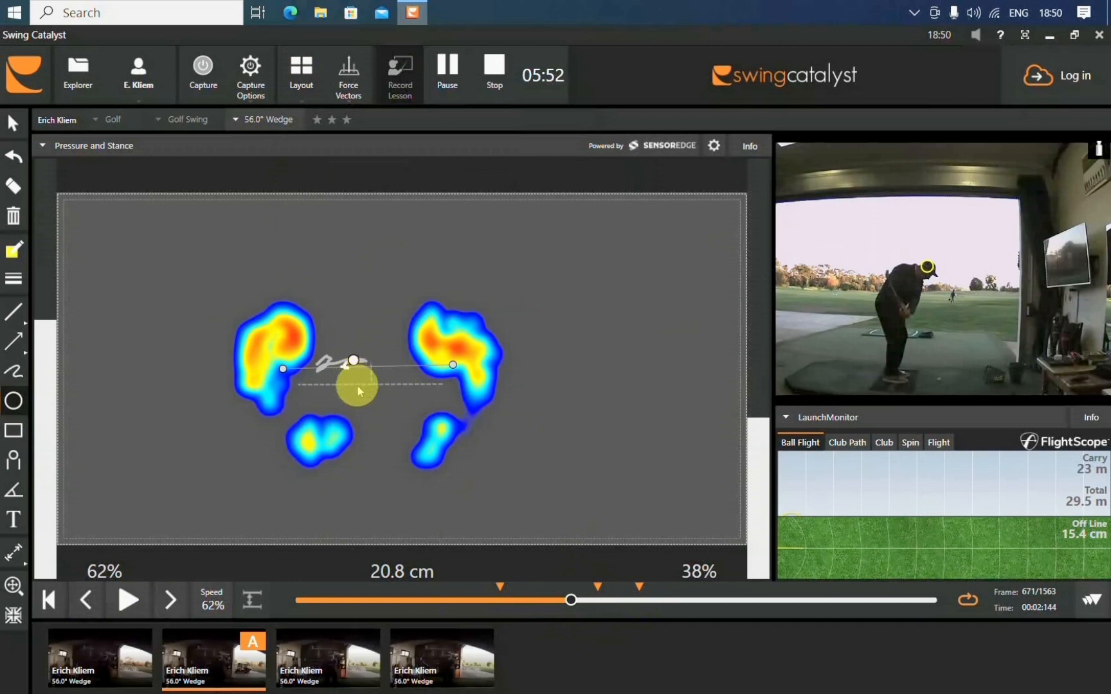
{"action": "mouse_move", "coordinate": [369, 393]}
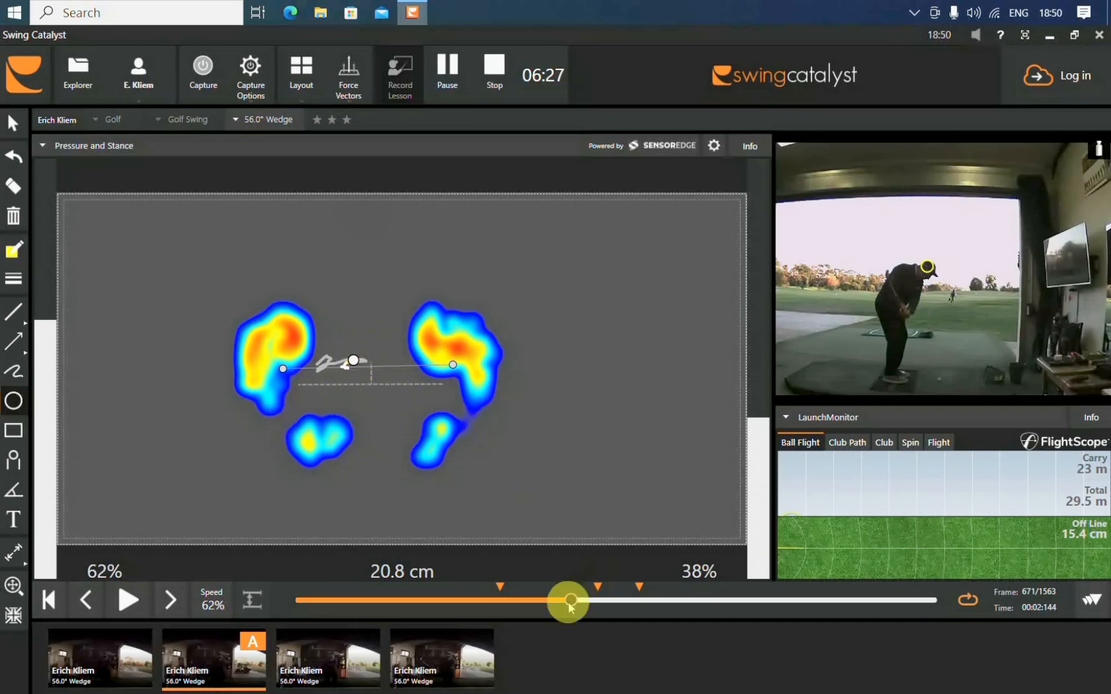
{"action": "left_click_drag", "start_coordinate": [567, 603], "coordinate": [483, 597]}
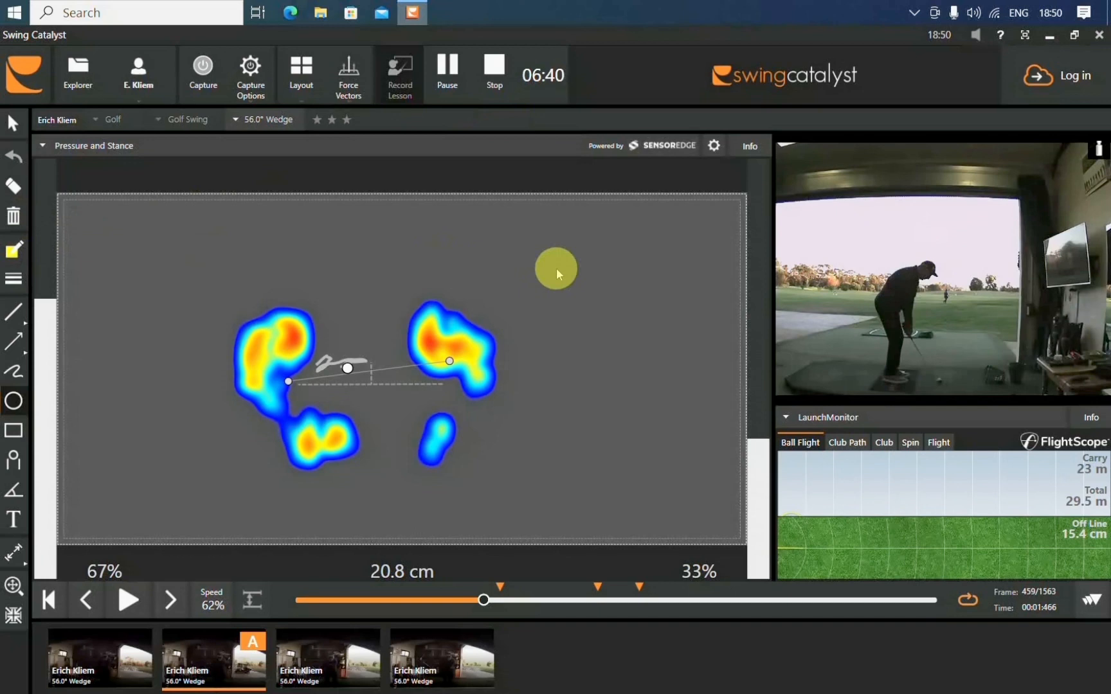
{"action": "left_click", "coordinate": [494, 71]}
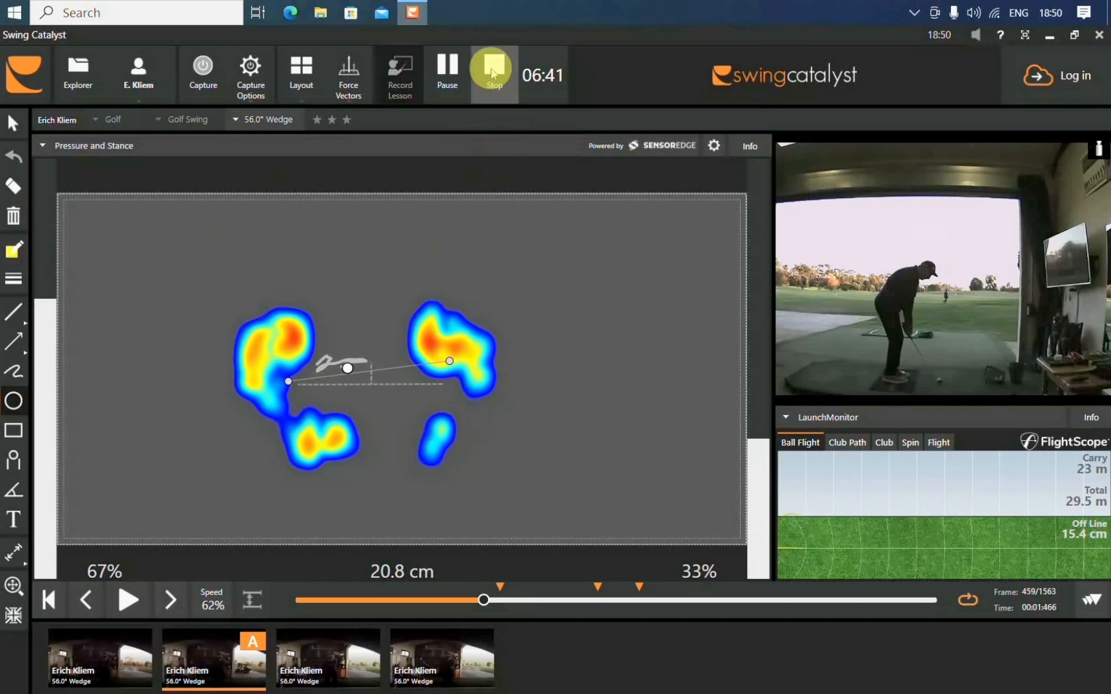
{"action": "mouse_move", "coordinate": [495, 71]}
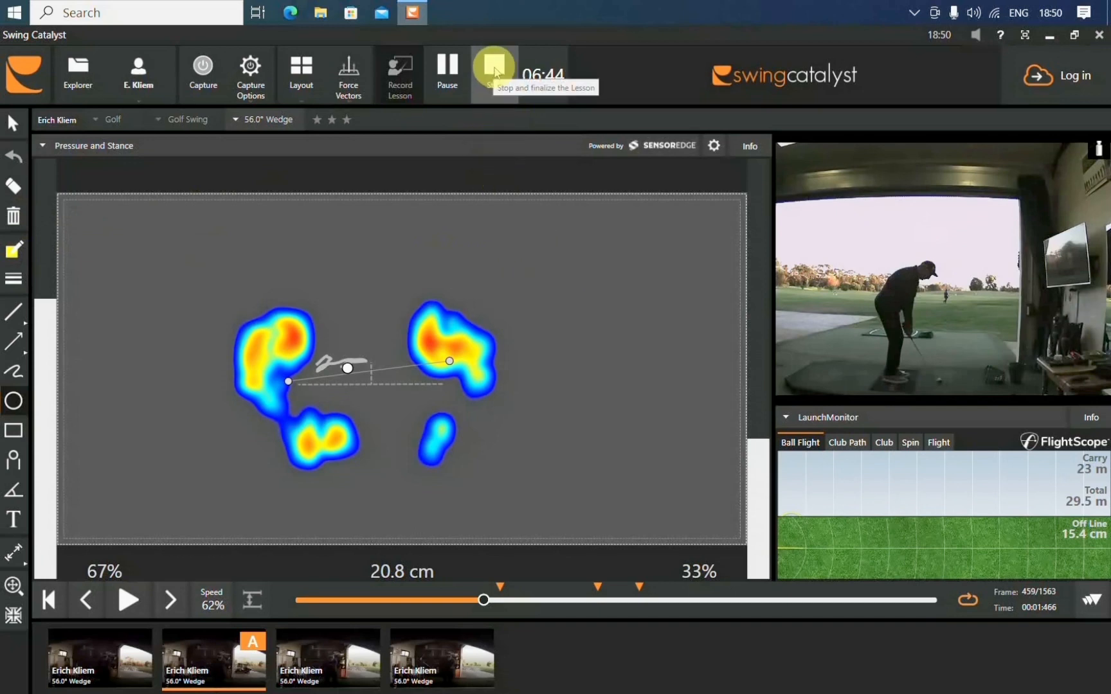